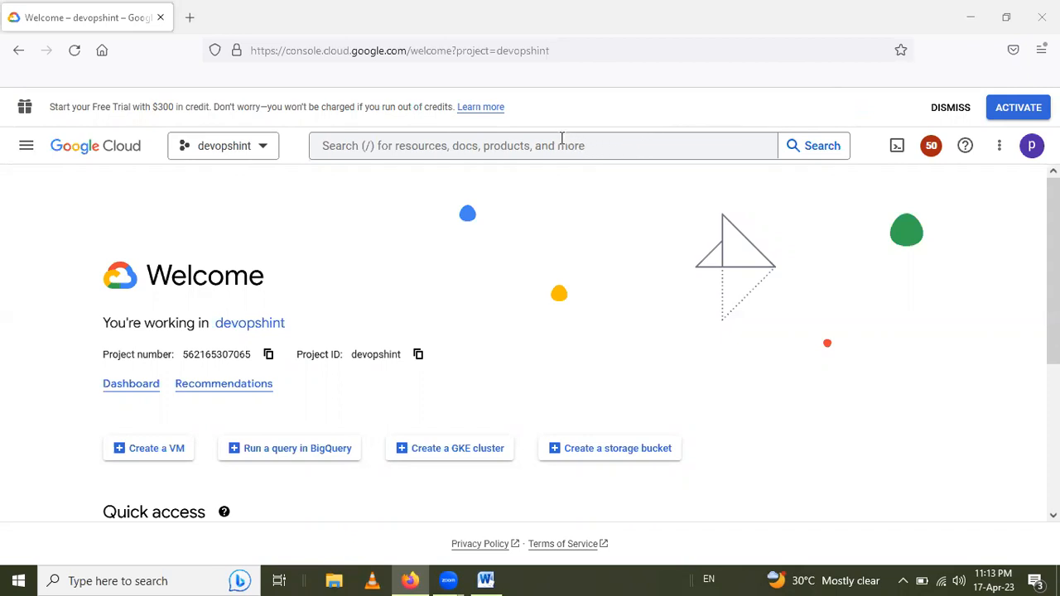
{"action": "mouse_move", "coordinate": [553, 122]}
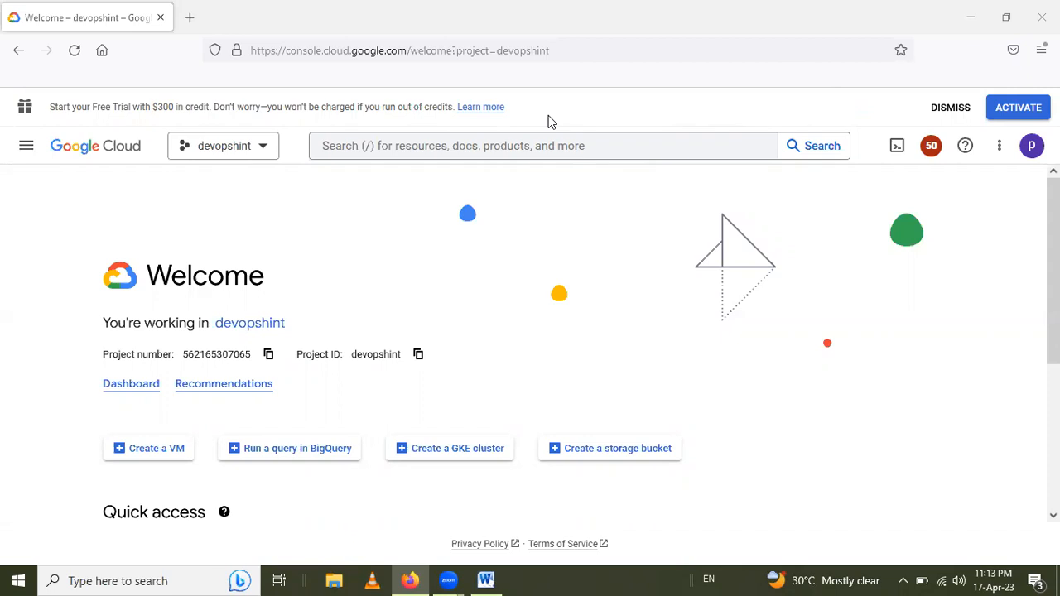
{"action": "mouse_move", "coordinate": [298, 93]}
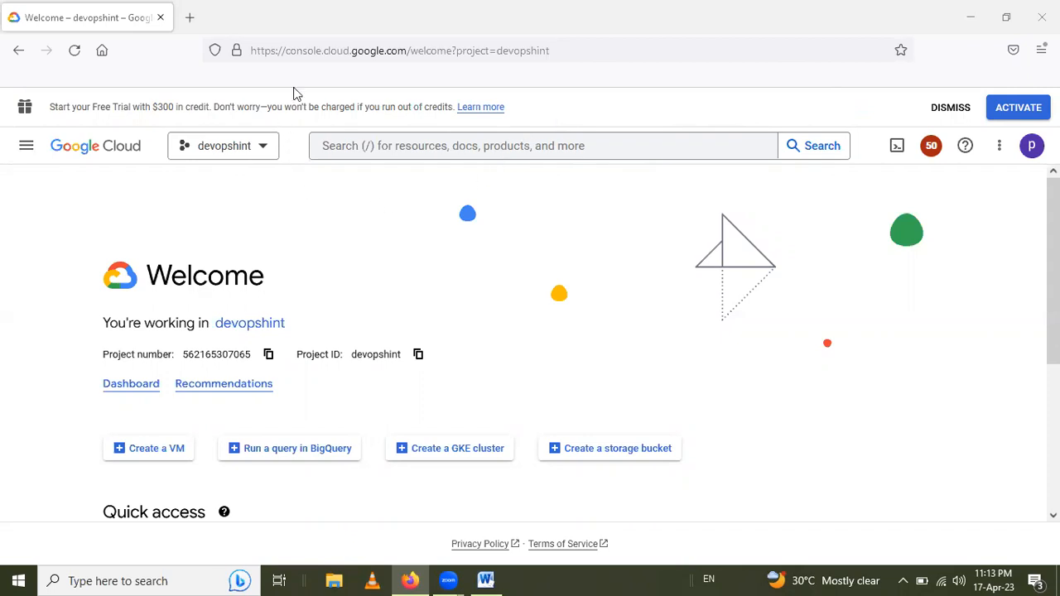
{"action": "mouse_move", "coordinate": [332, 86]}
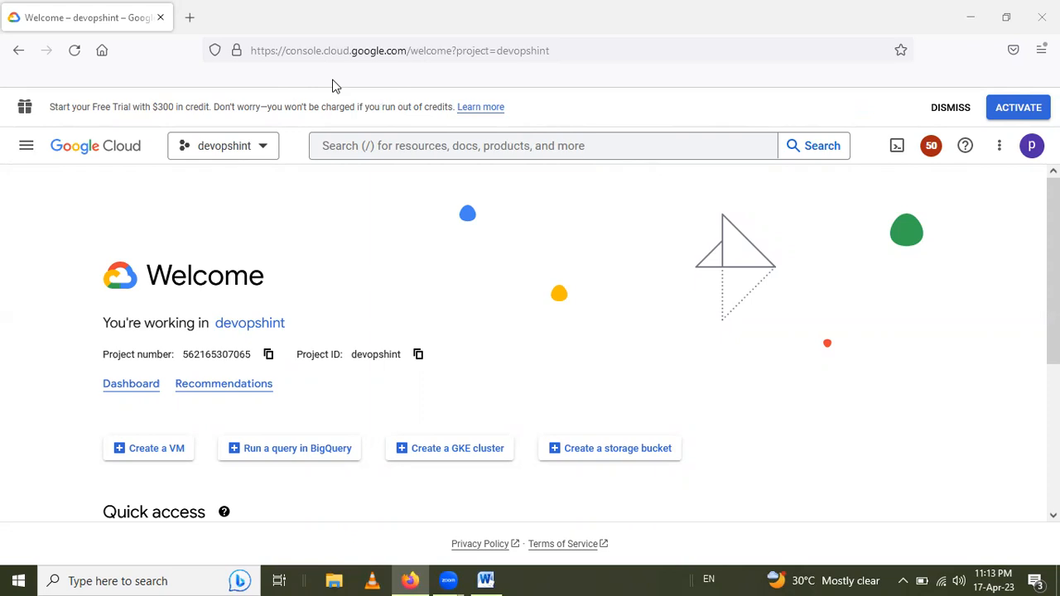
{"action": "mouse_move", "coordinate": [384, 192]}
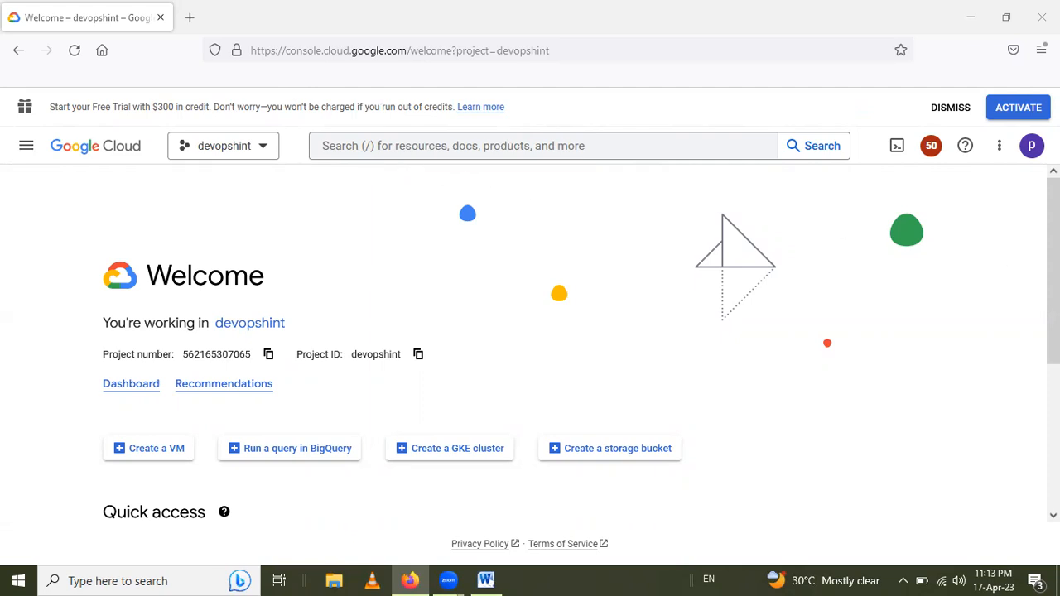
{"action": "mouse_move", "coordinate": [513, 207]}
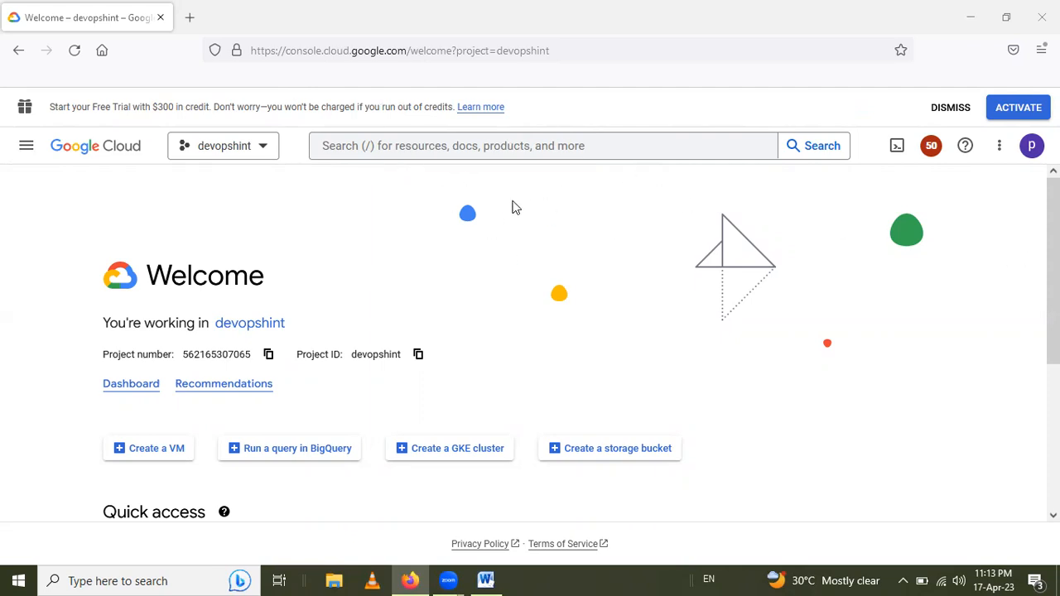
{"action": "mouse_move", "coordinate": [186, 215]}
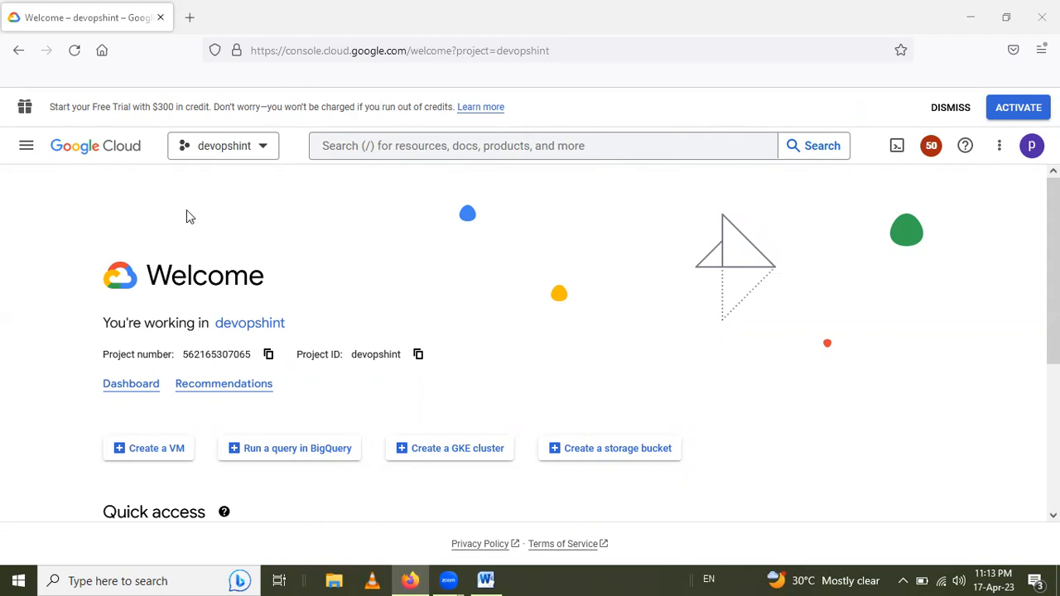
{"action": "mouse_move", "coordinate": [35, 169]}
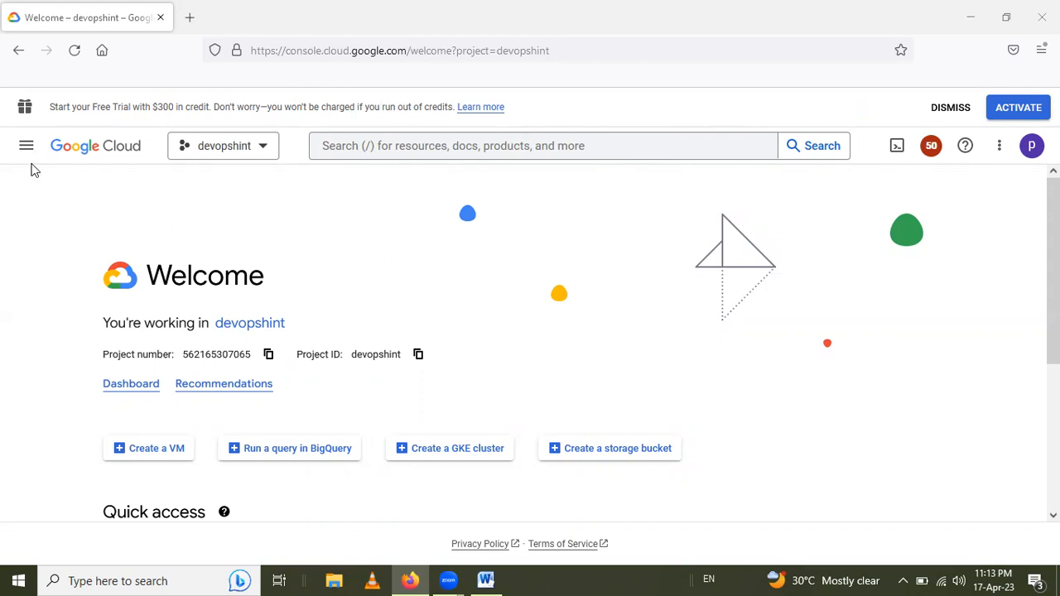
{"action": "mouse_move", "coordinate": [27, 146]}
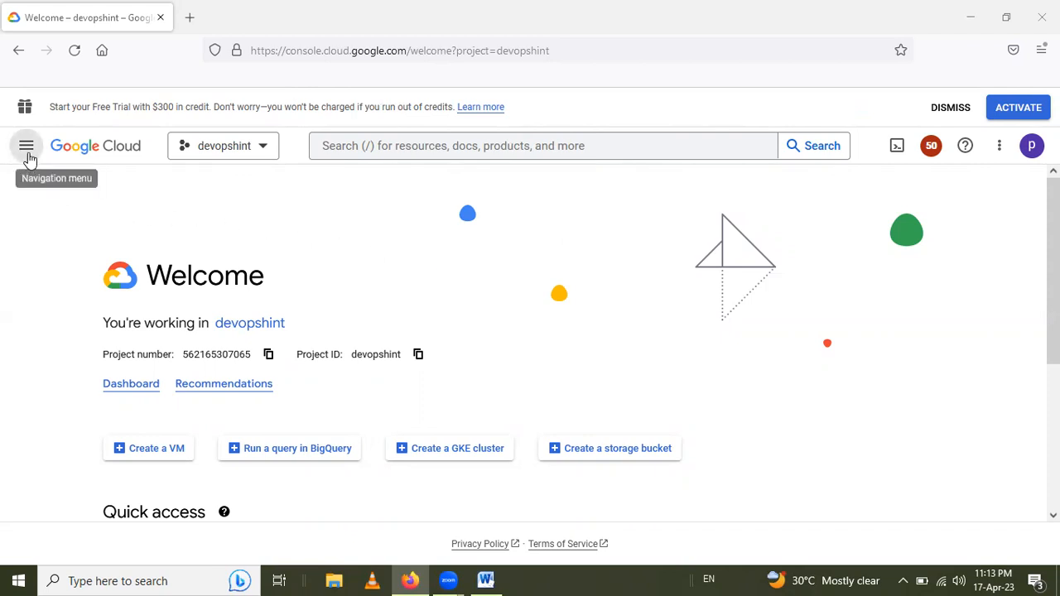
- Navigate from the console menu to the Compute Engine VM instances list showing centos
{"action": "left_click", "coordinate": [27, 146]}
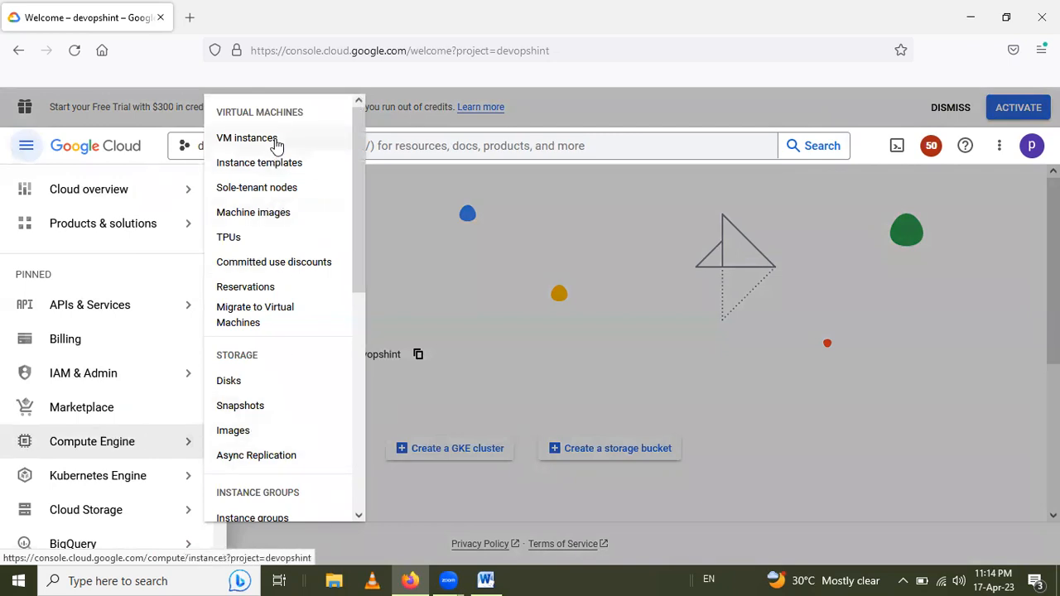
{"action": "left_click", "coordinate": [247, 138]}
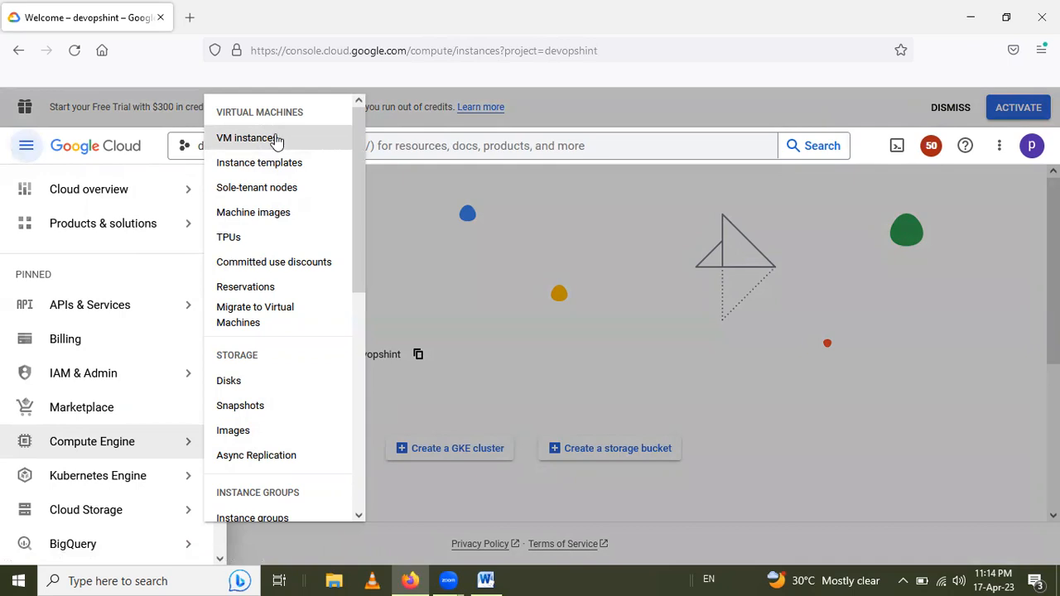
{"action": "left_click", "coordinate": [248, 137]}
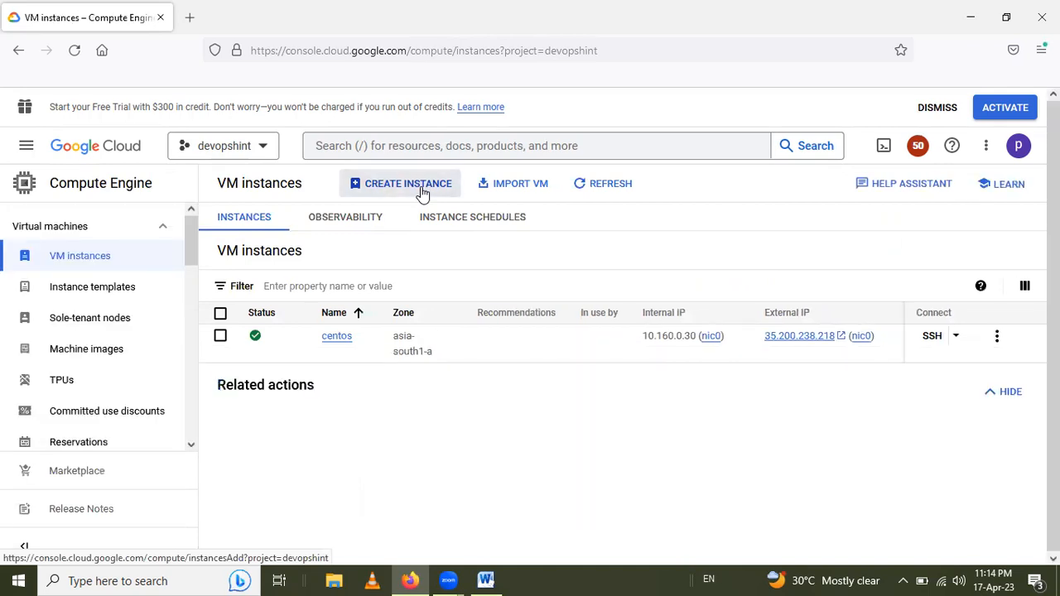
- Start a new instance named centosvm in region asia-south1 (Mumbai), zone asia-south1-a
{"action": "left_click", "coordinate": [408, 182]}
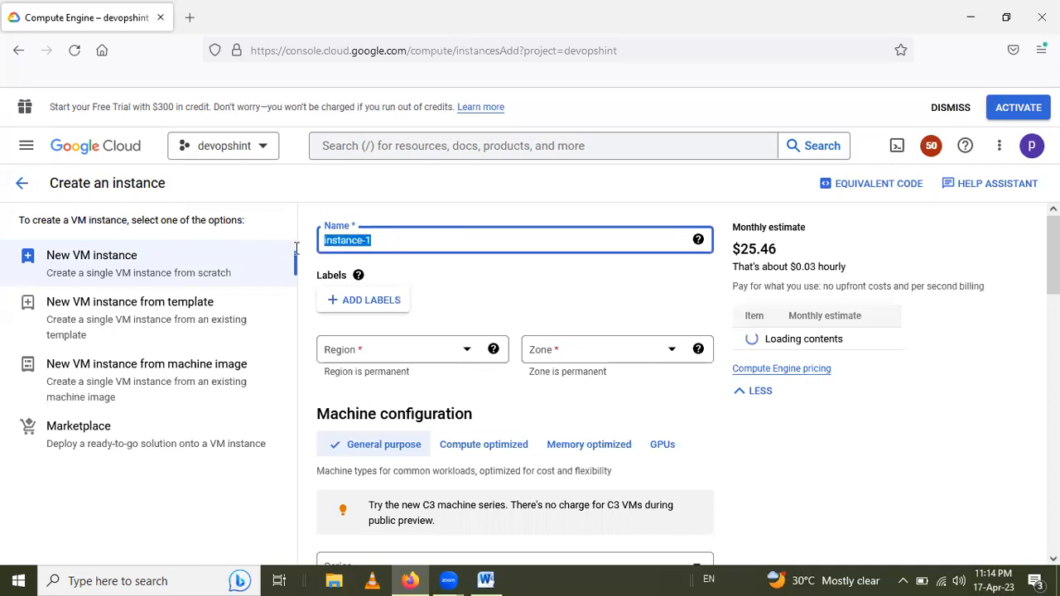
{"action": "mouse_move", "coordinate": [301, 7]}
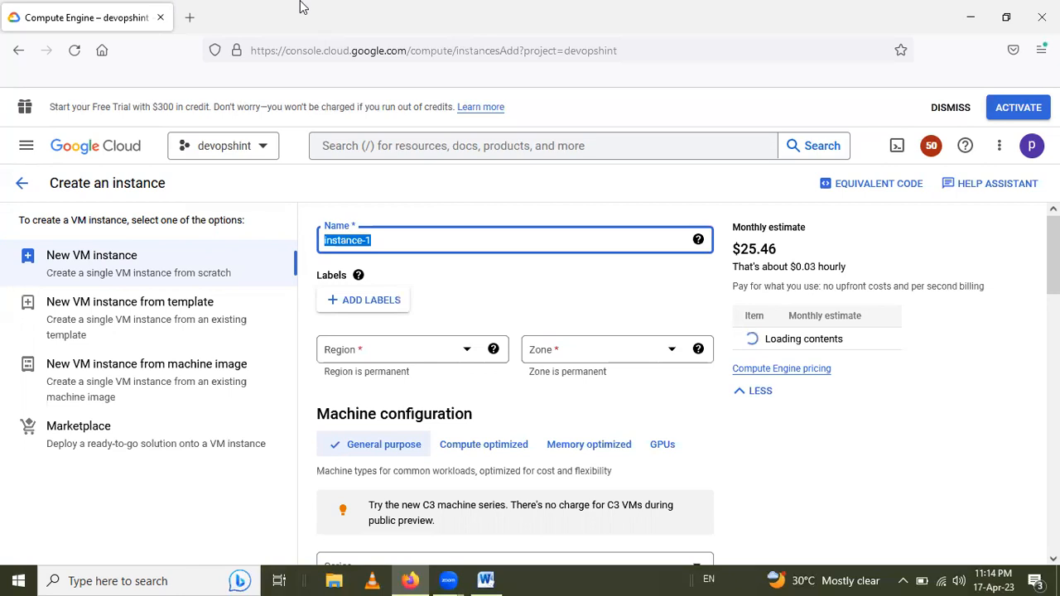
{"action": "type", "text": "centosvm"}
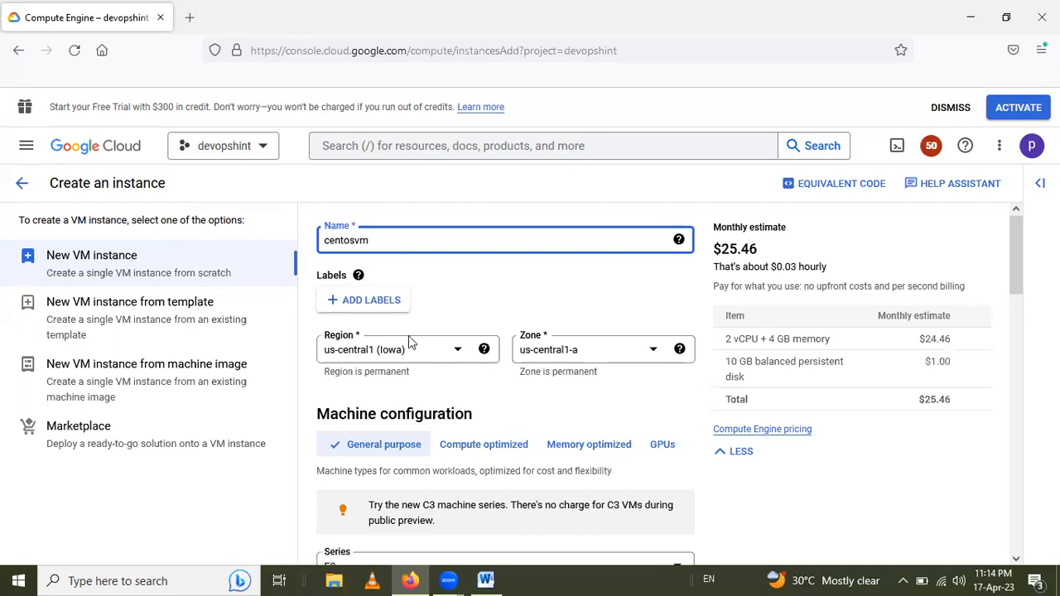
{"action": "mouse_move", "coordinate": [378, 351]}
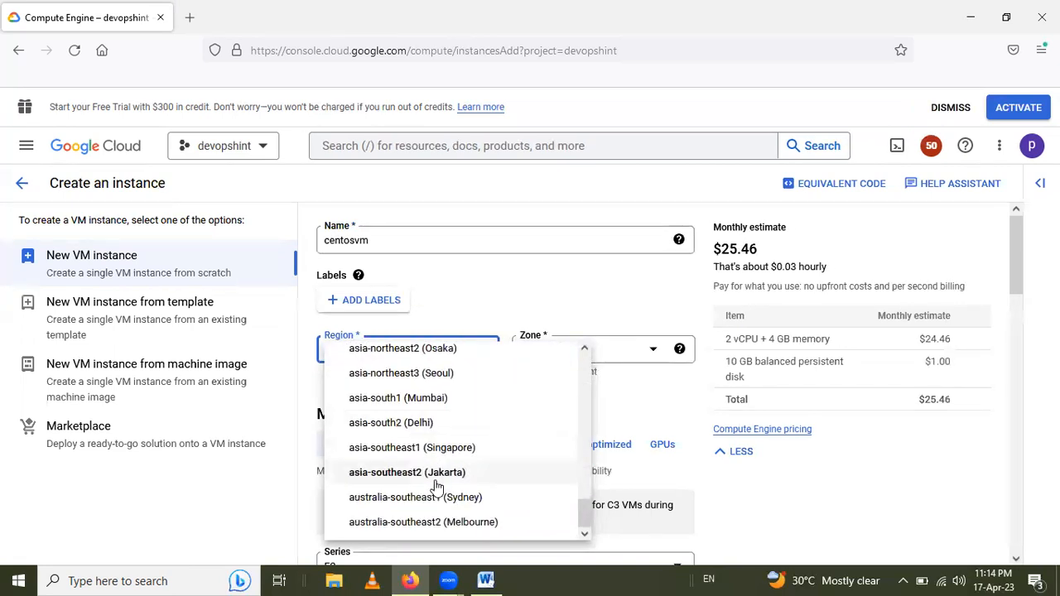
{"action": "mouse_move", "coordinate": [424, 410]}
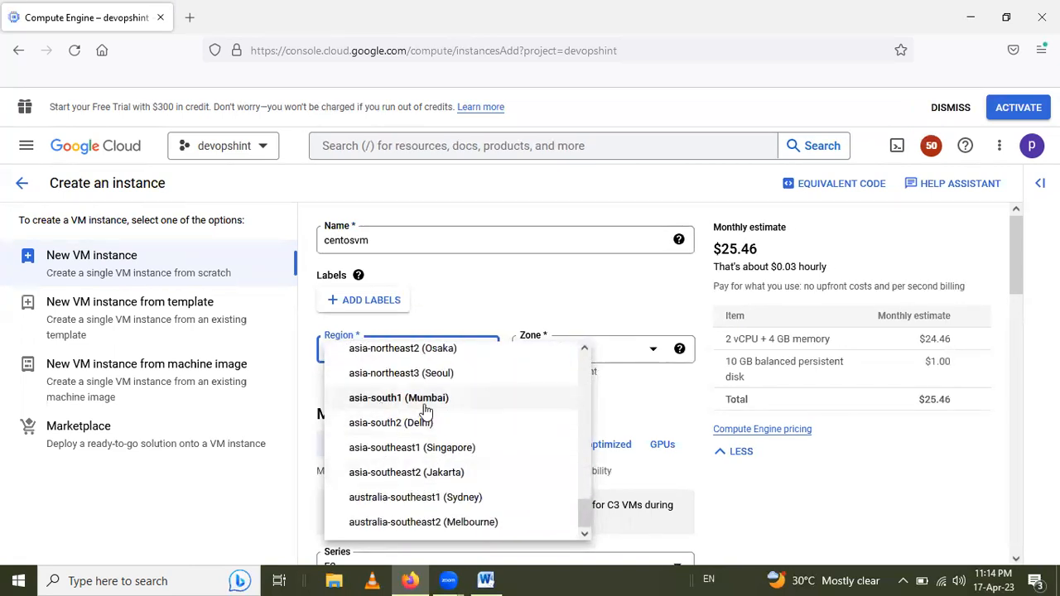
{"action": "mouse_move", "coordinate": [397, 397]}
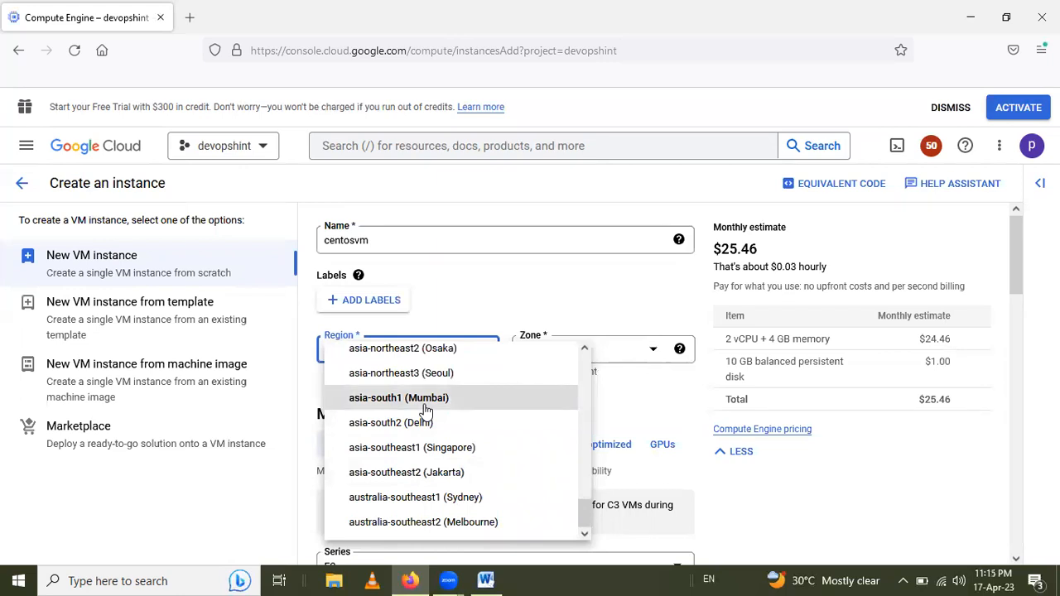
{"action": "left_click", "coordinate": [398, 398]}
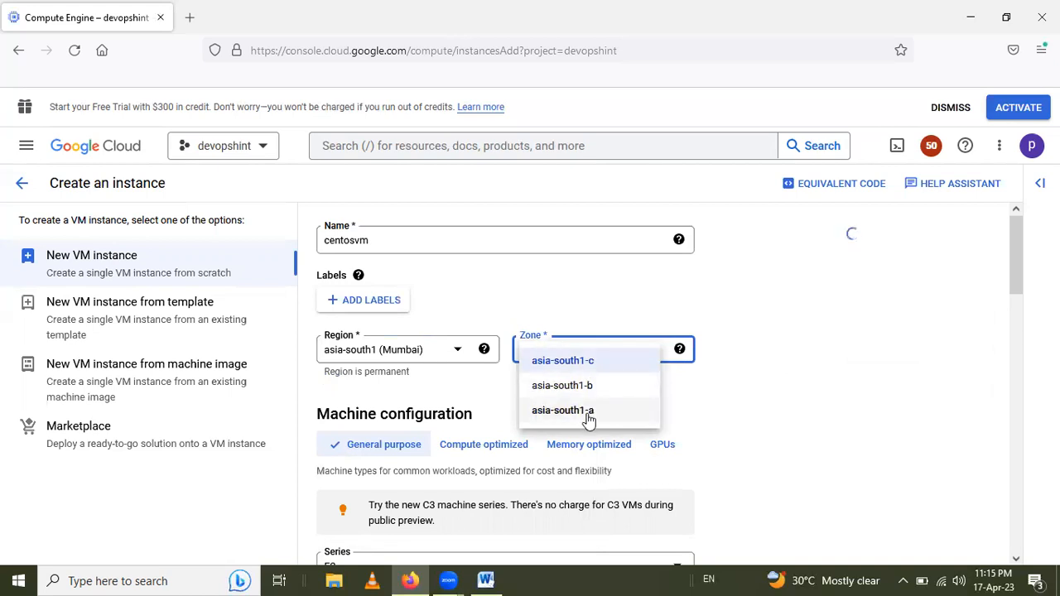
{"action": "left_click", "coordinate": [563, 410]}
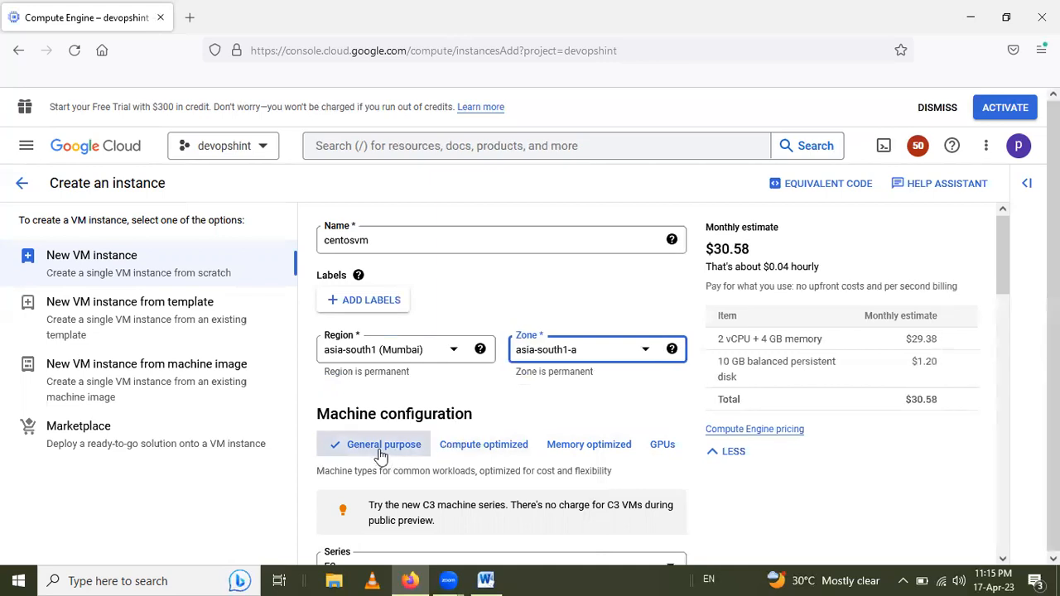
- Keep series E2 and choose the e2-micro machine type, estimate $8.54 monthly
{"action": "scroll", "scroll_direction": "down", "scroll_amount": 3}
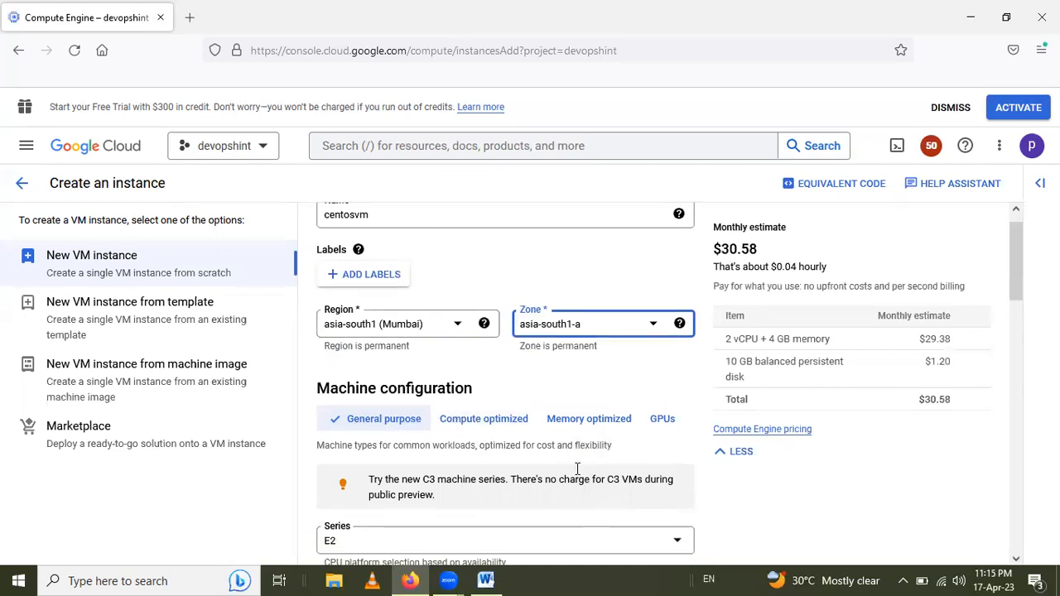
{"action": "scroll", "scroll_direction": "down", "scroll_amount": 3}
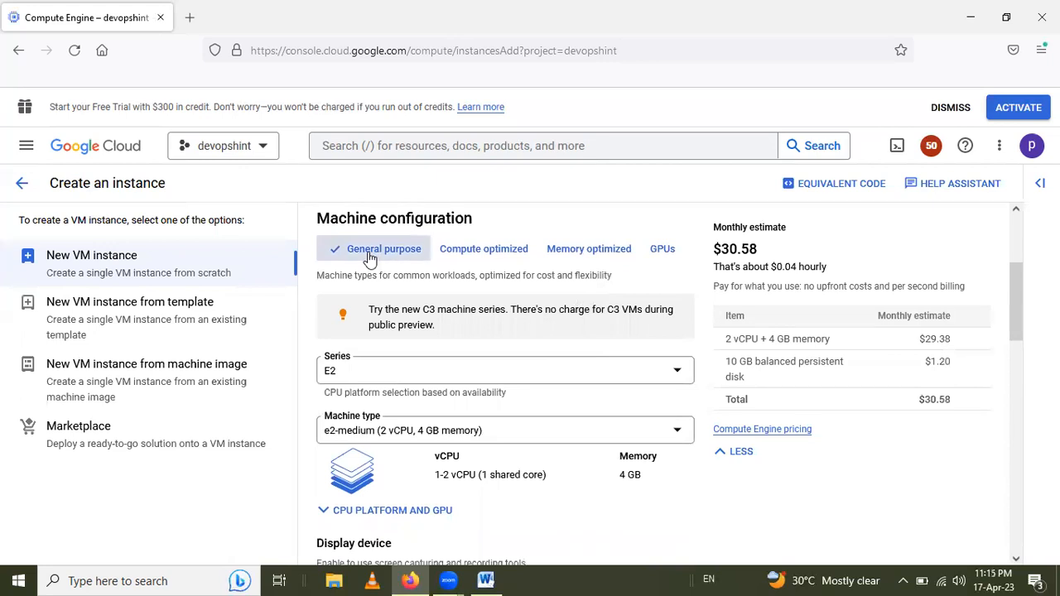
{"action": "mouse_move", "coordinate": [394, 255]}
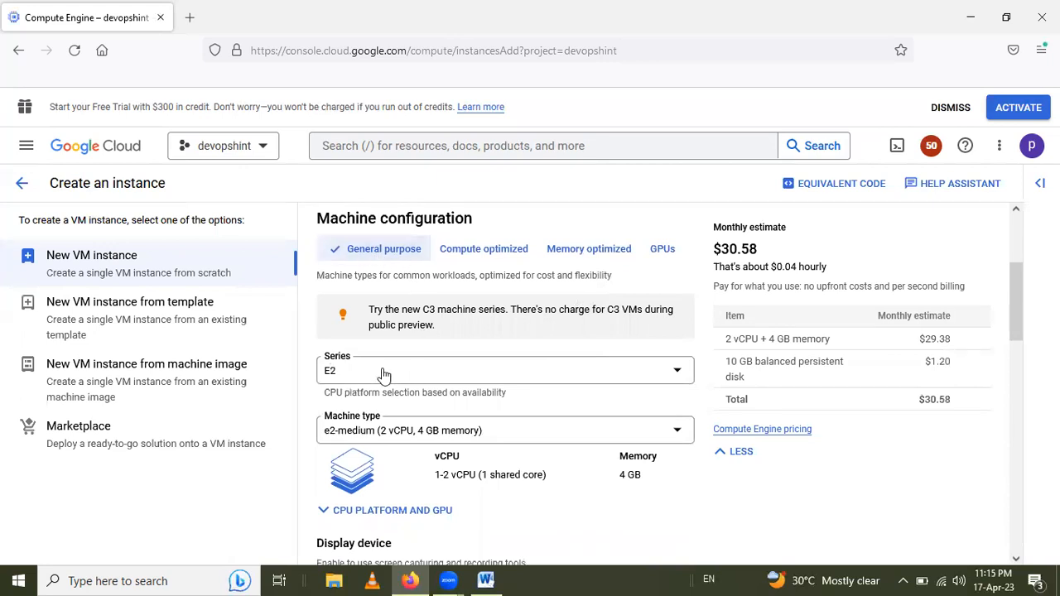
{"action": "left_click", "coordinate": [505, 371]}
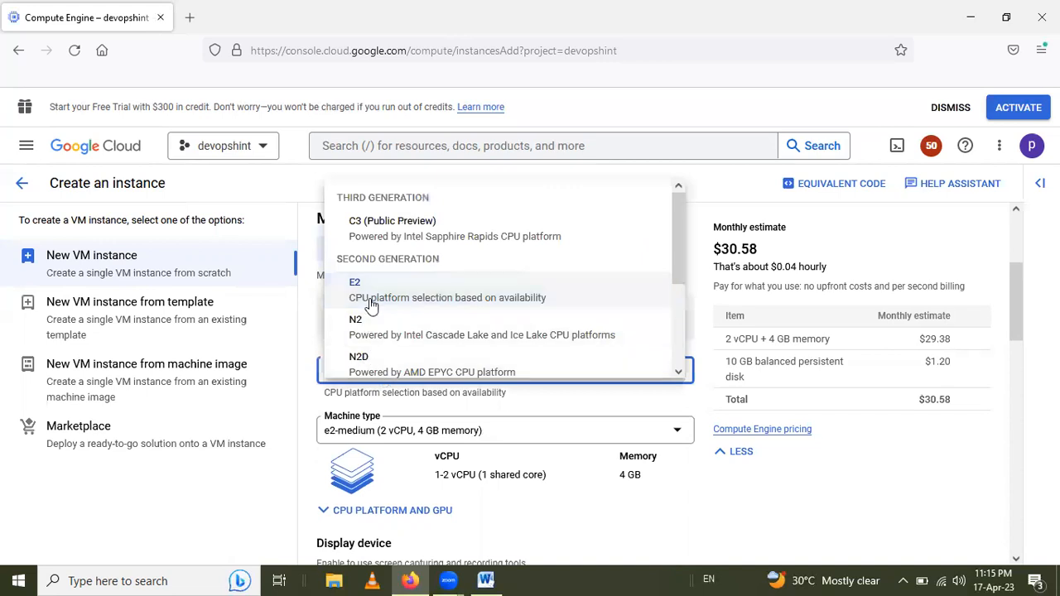
{"action": "left_click", "coordinate": [355, 281]}
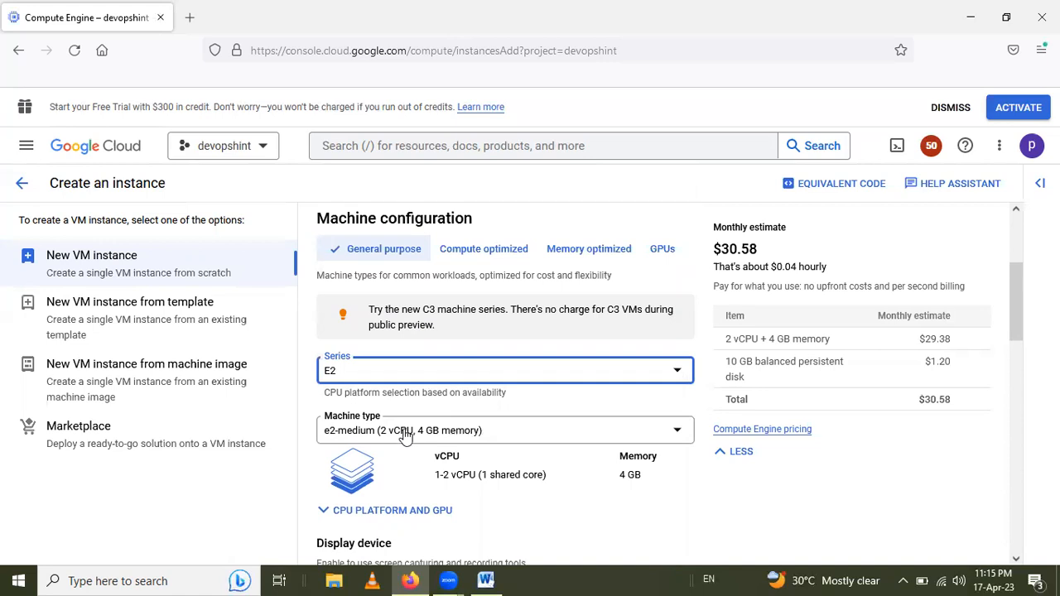
{"action": "left_click", "coordinate": [503, 431]}
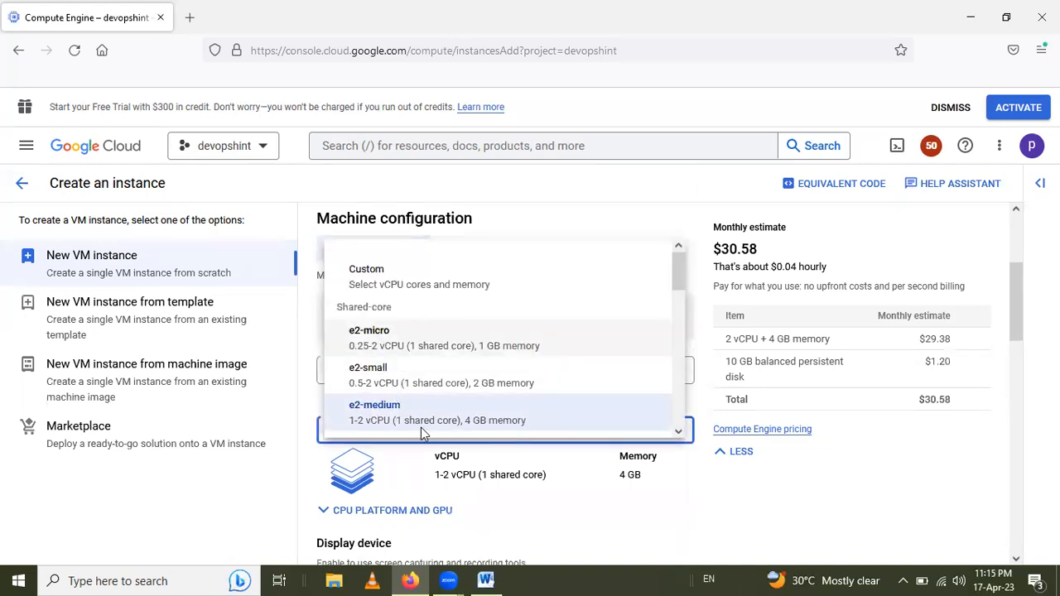
{"action": "mouse_move", "coordinate": [444, 338]}
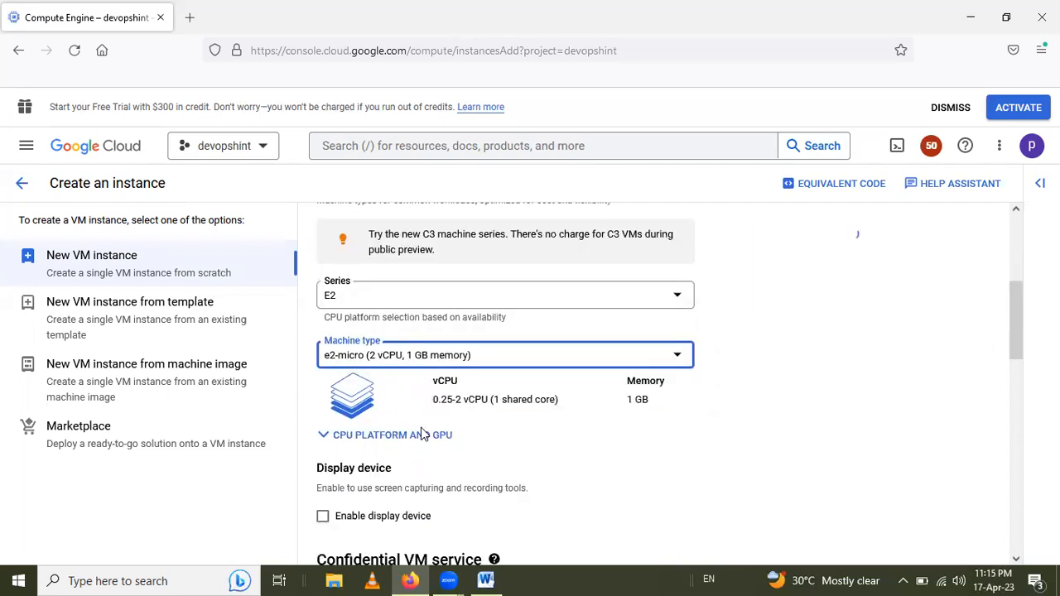
{"action": "scroll", "scroll_direction": "down", "scroll_amount": 3}
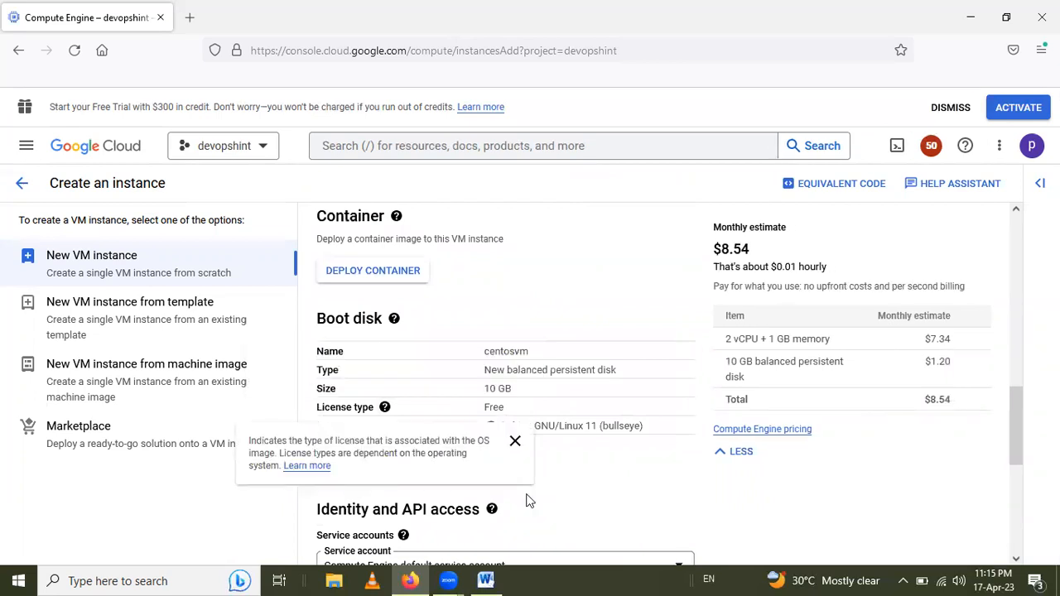
- Change the boot disk image to CentOS, version CentOS Stream 8, 20 GB
{"action": "left_click", "coordinate": [515, 441]}
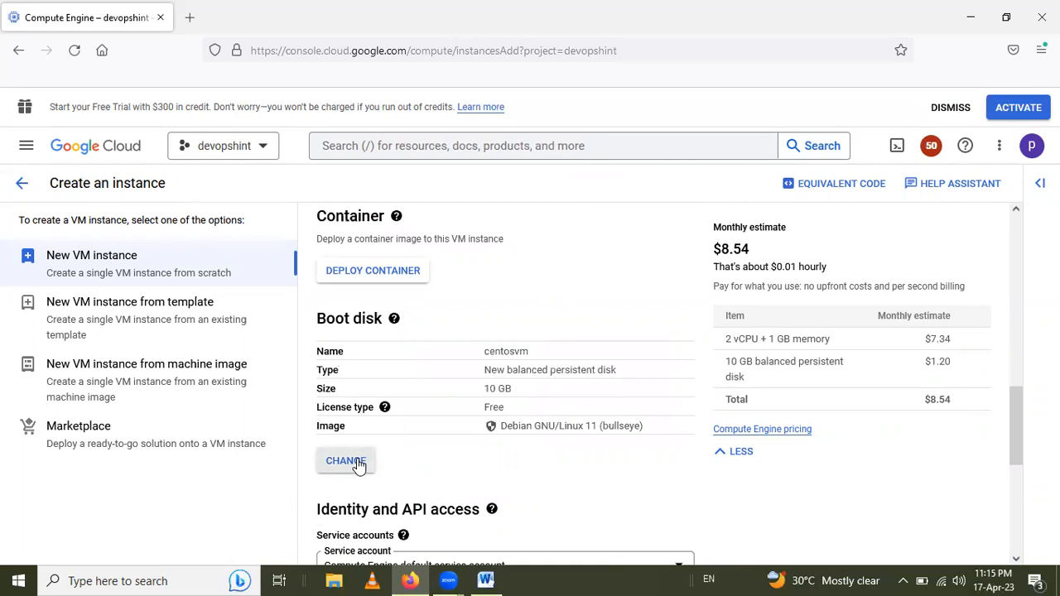
{"action": "left_click", "coordinate": [345, 460]}
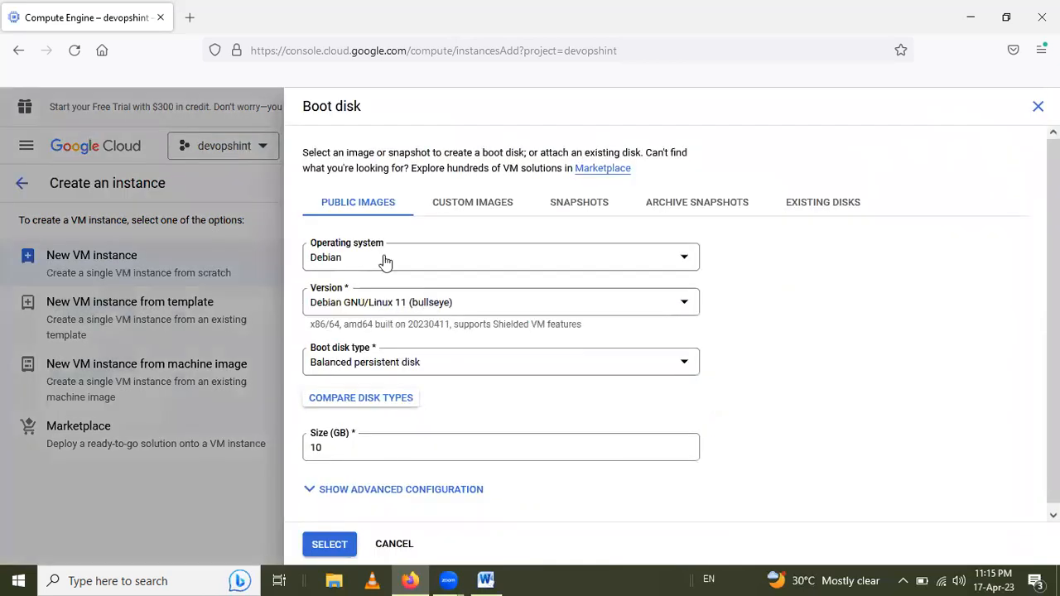
{"action": "mouse_move", "coordinate": [334, 145]}
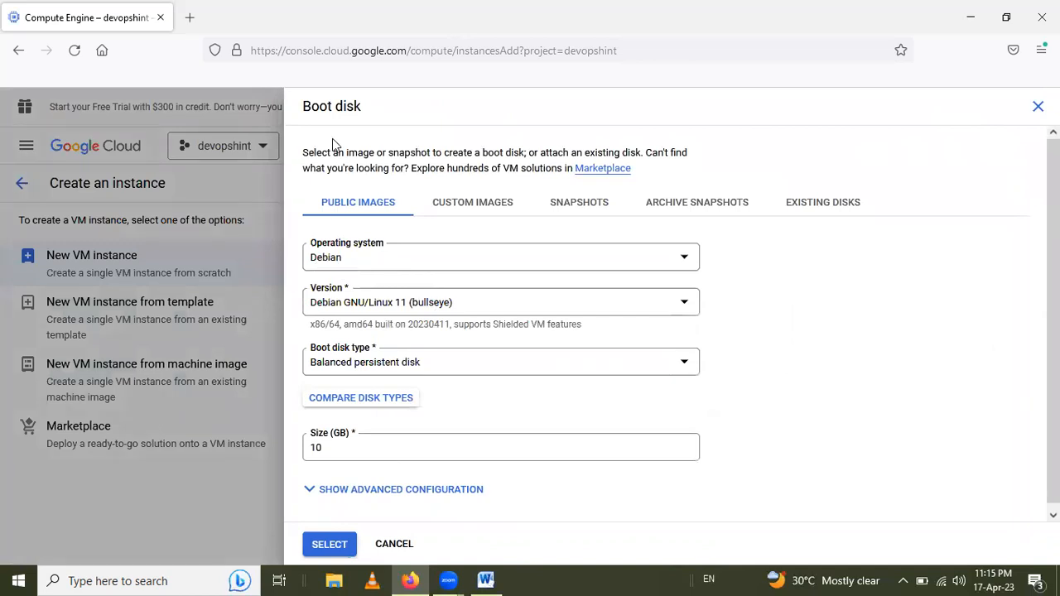
{"action": "mouse_move", "coordinate": [851, 218]}
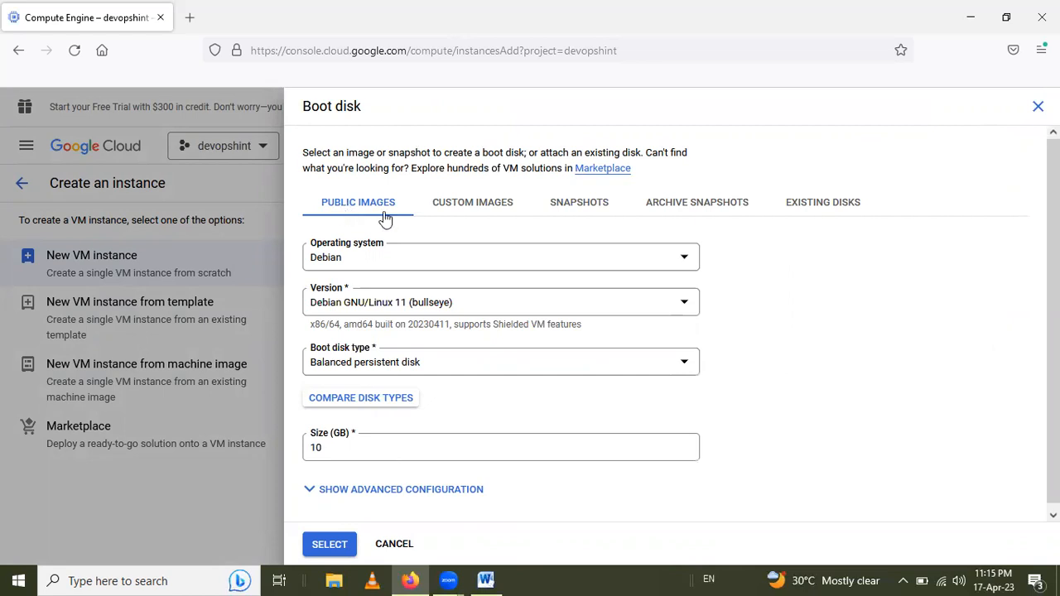
{"action": "mouse_move", "coordinate": [422, 259]}
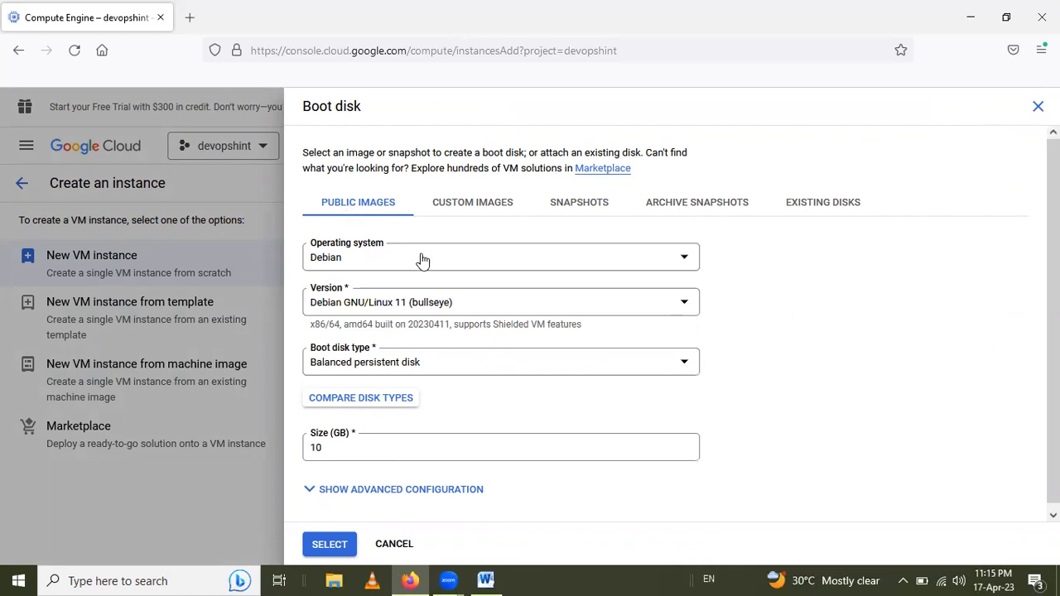
{"action": "left_click", "coordinate": [500, 257]}
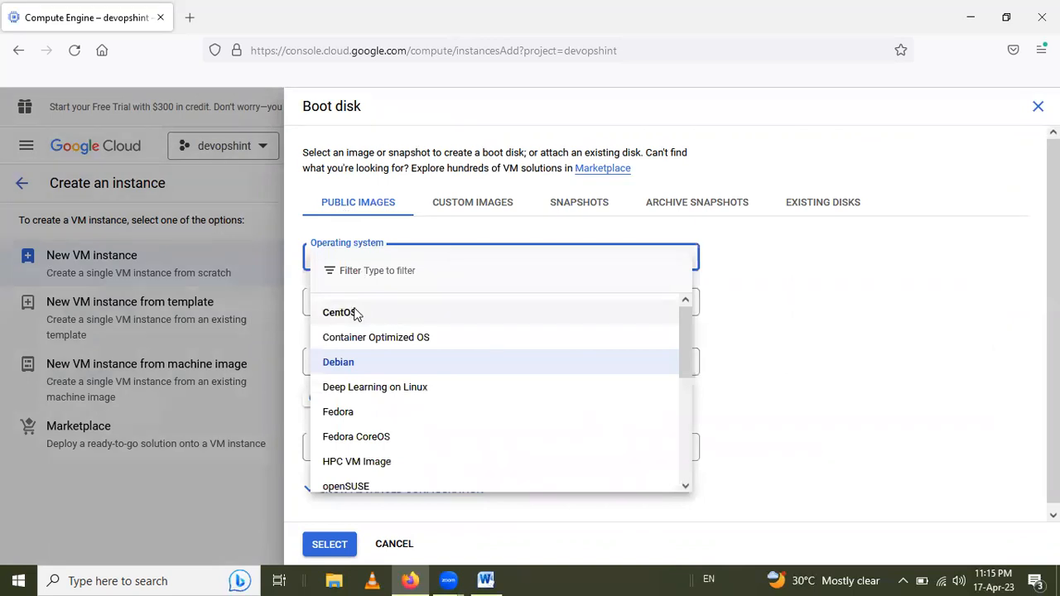
{"action": "left_click", "coordinate": [338, 311]}
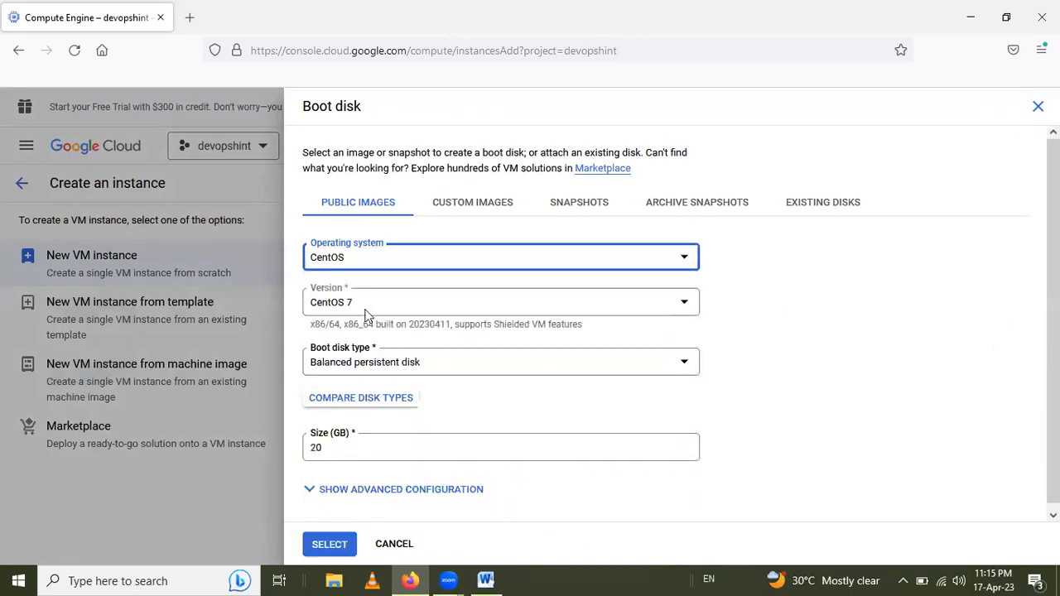
{"action": "left_click", "coordinate": [501, 302]}
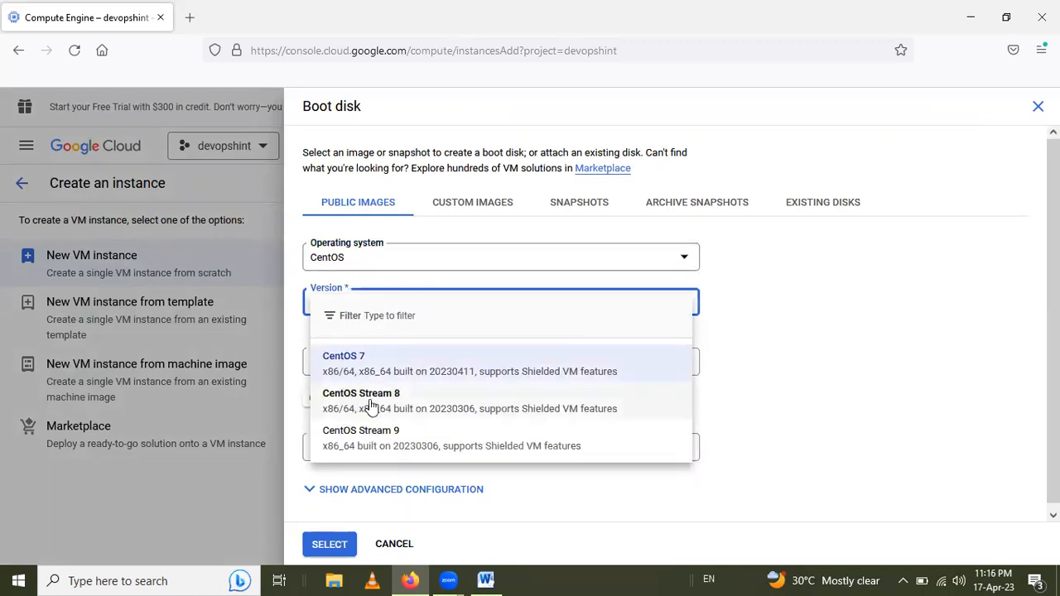
{"action": "left_click", "coordinate": [362, 393]}
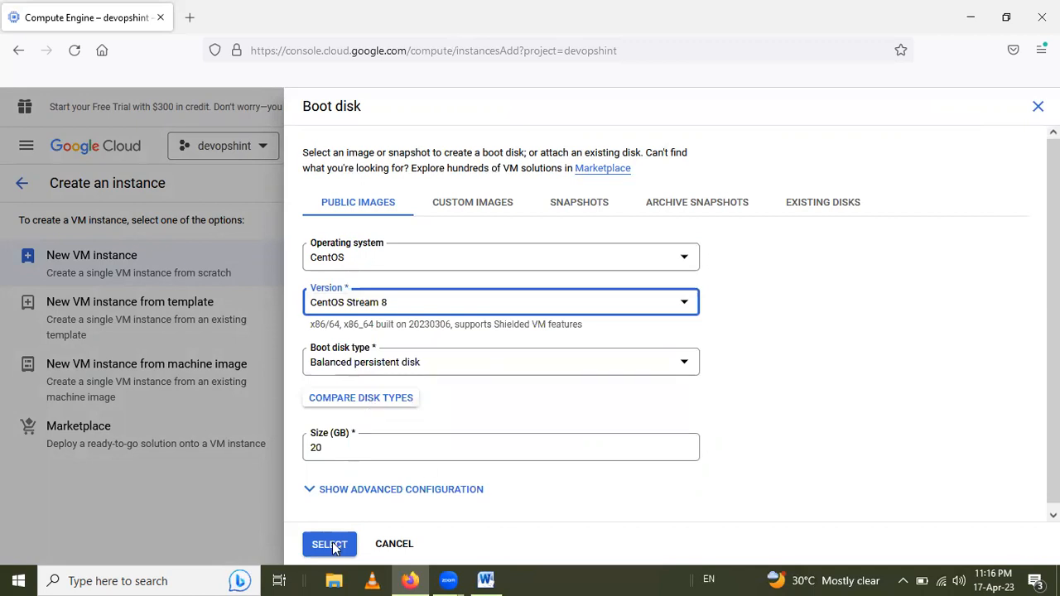
- Confirm the boot disk, allow full Cloud API access and HTTP/HTTPS traffic
{"action": "left_click", "coordinate": [328, 543]}
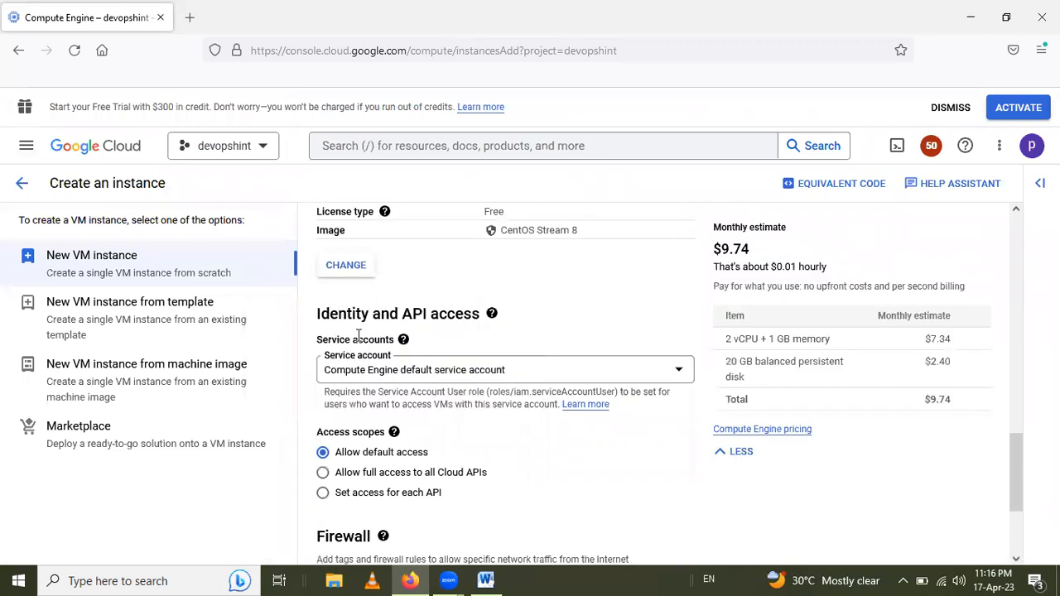
{"action": "mouse_move", "coordinate": [439, 418]}
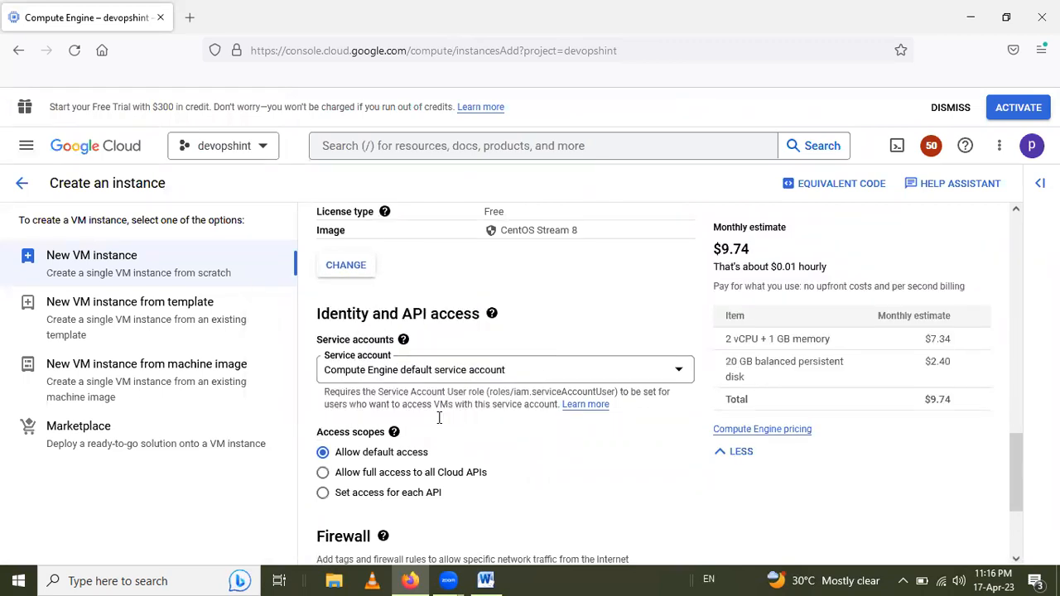
{"action": "mouse_move", "coordinate": [321, 472]}
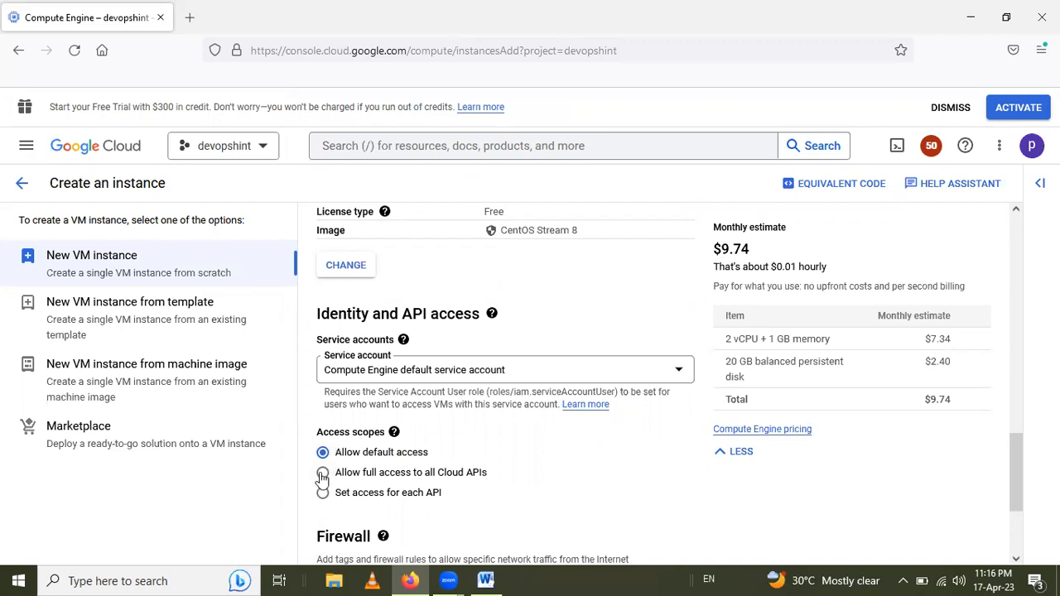
{"action": "left_click", "coordinate": [322, 472]}
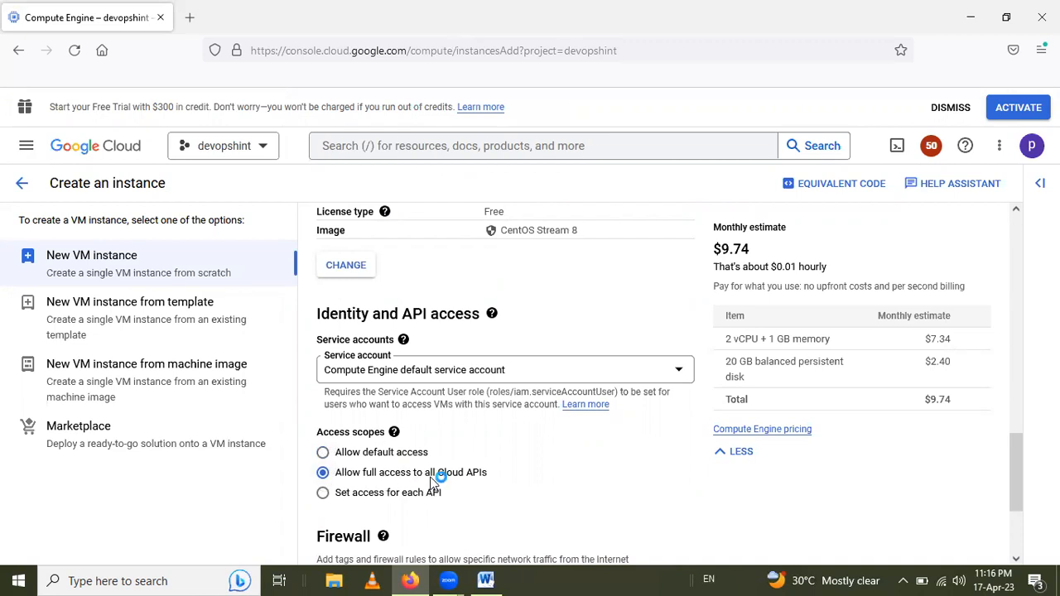
{"action": "scroll", "scroll_direction": "down", "scroll_amount": 3}
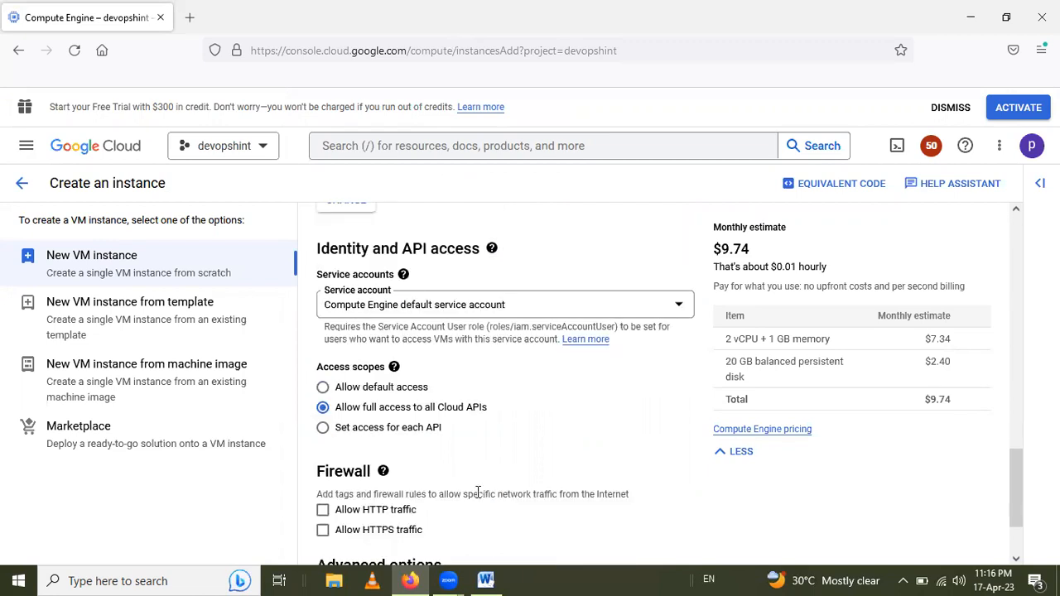
{"action": "scroll", "scroll_direction": "down", "scroll_amount": 3}
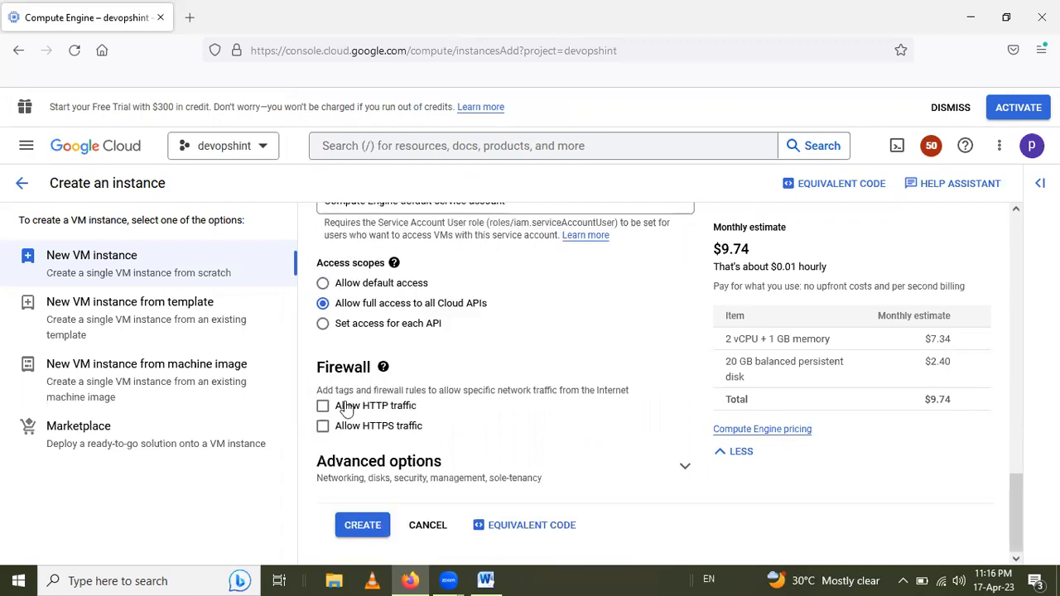
{"action": "left_click", "coordinate": [321, 406]}
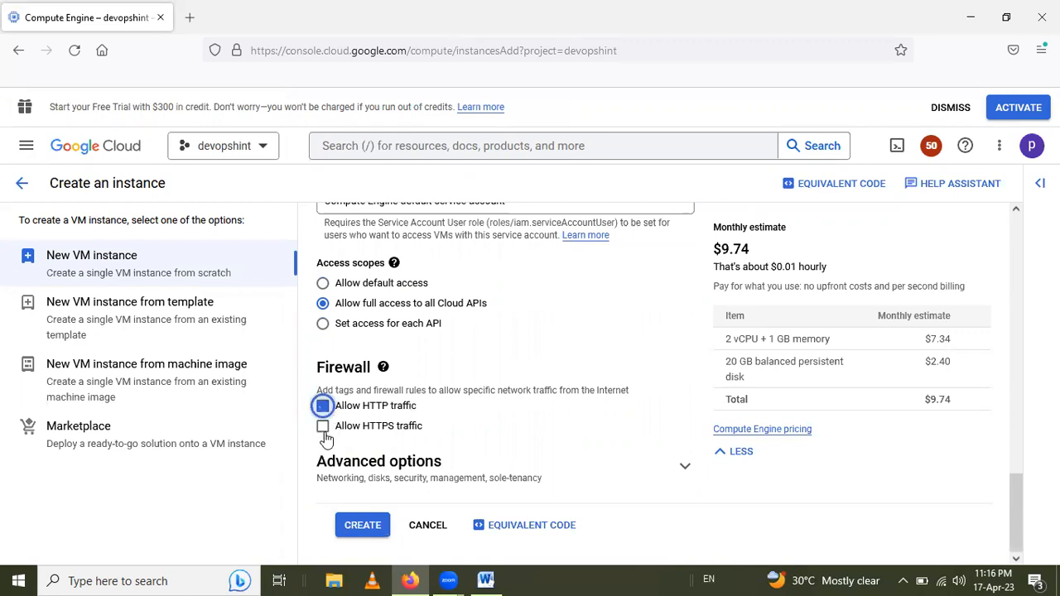
{"action": "left_click", "coordinate": [322, 405]}
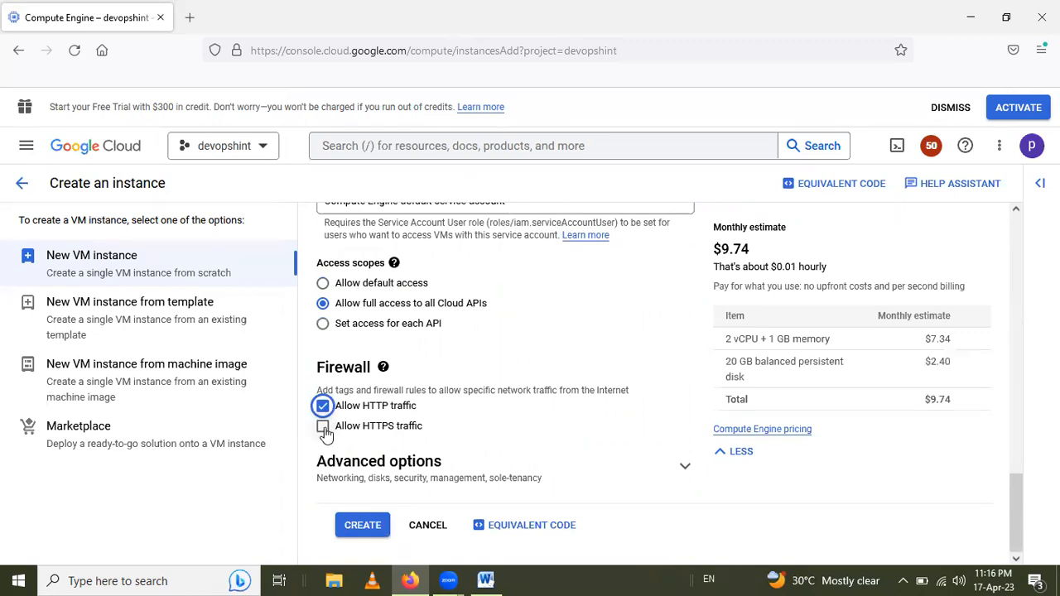
{"action": "left_click", "coordinate": [321, 426]}
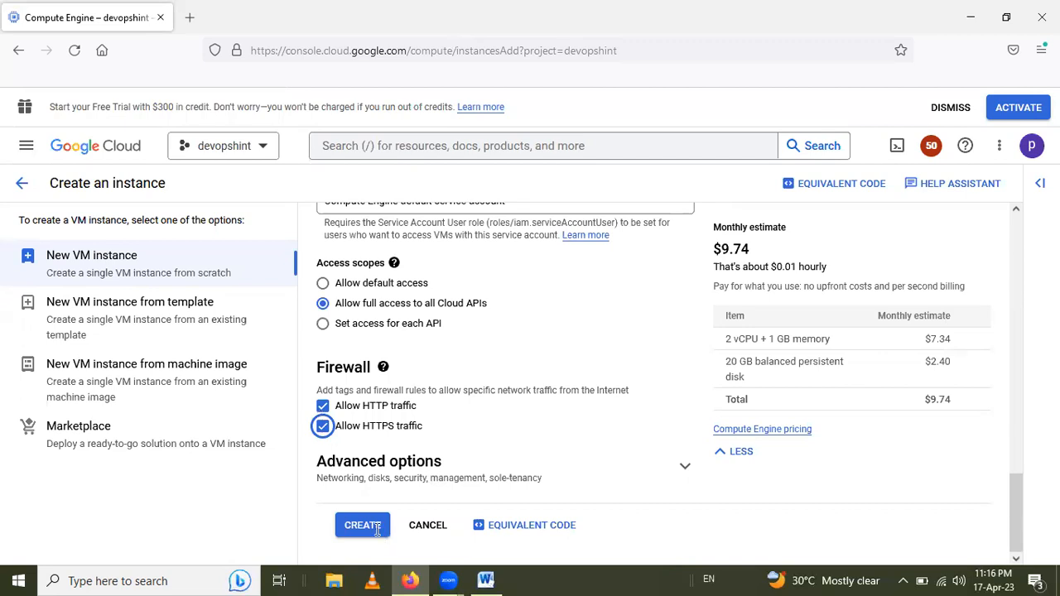
- Create the instance and select the running centosvm in the list for SSH
{"action": "left_click", "coordinate": [361, 525]}
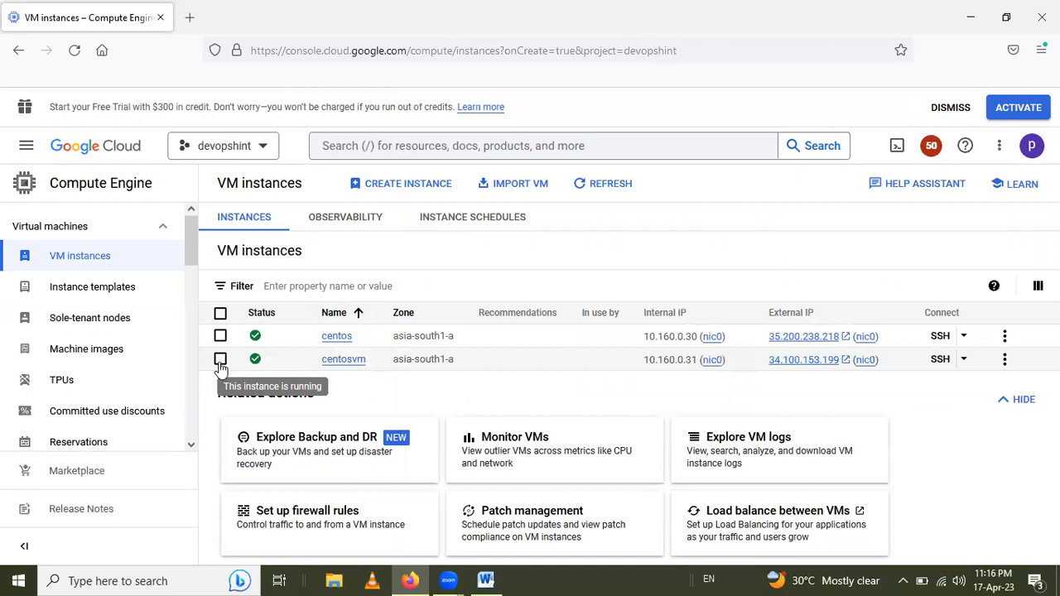
{"action": "left_click", "coordinate": [221, 358]}
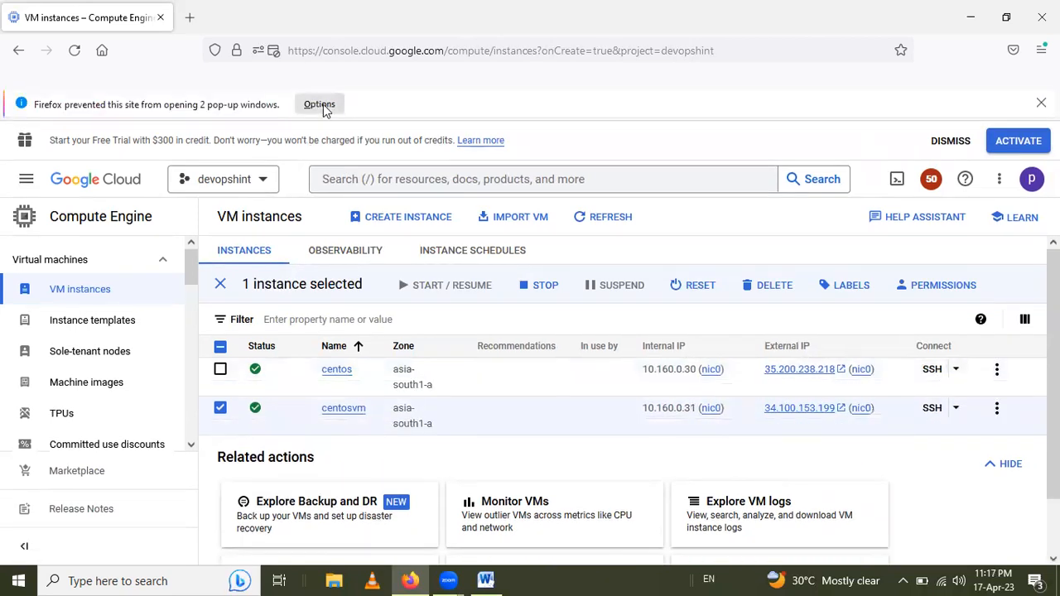
- Allow the SSH pop-up window and dismiss the IAP tunnel message to connect to centosvm
{"action": "left_click", "coordinate": [318, 103]}
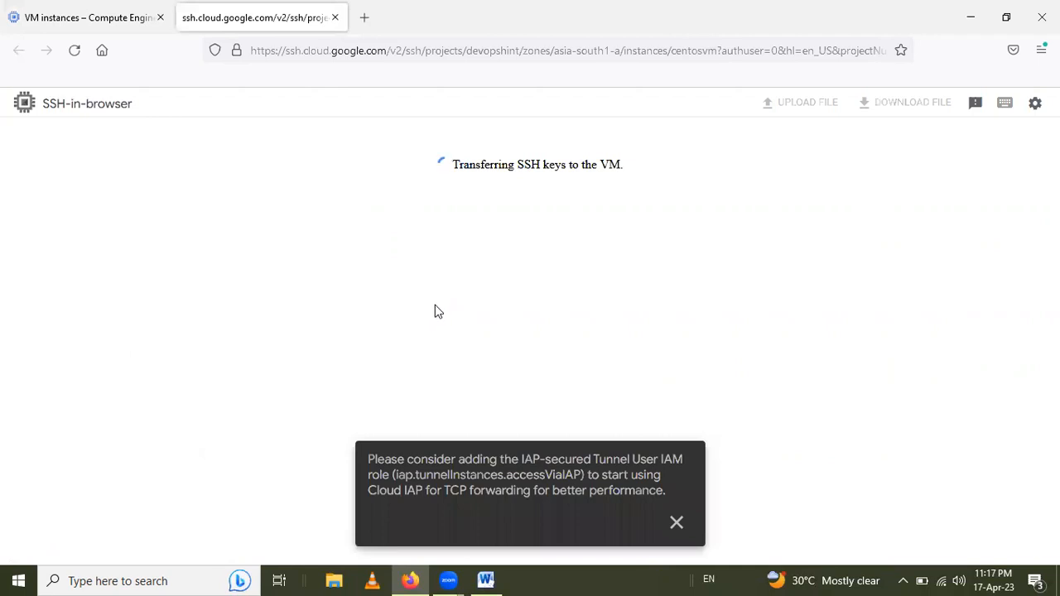
{"action": "mouse_move", "coordinate": [530, 189]}
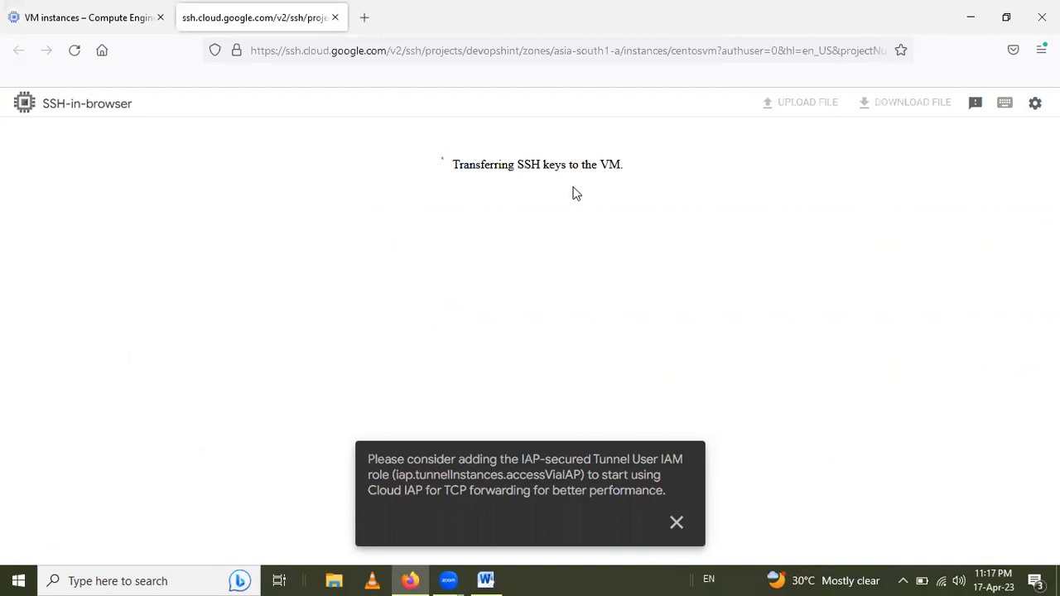
{"action": "mouse_move", "coordinate": [563, 215]}
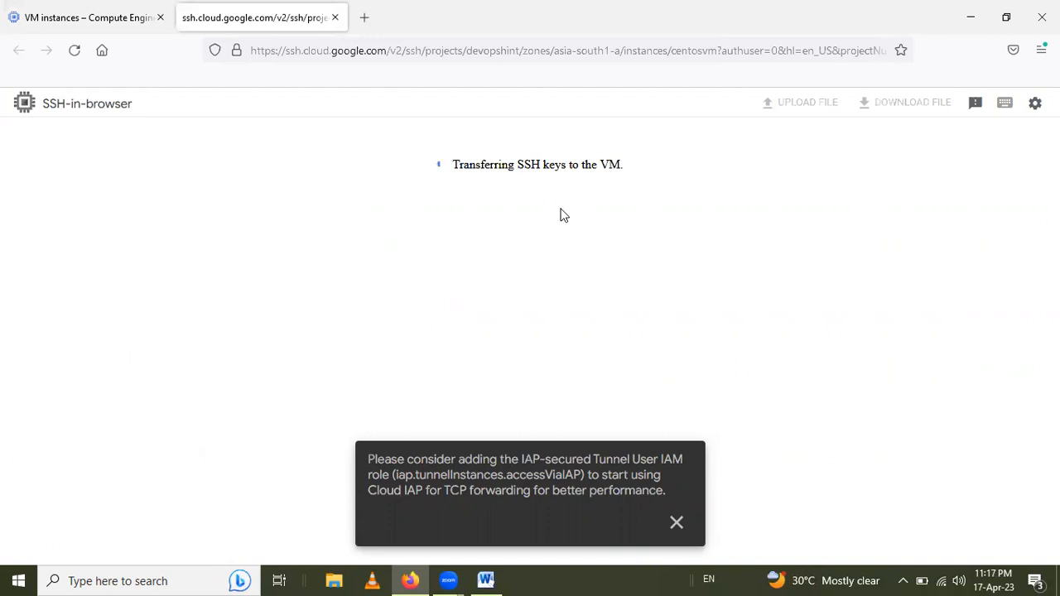
{"action": "mouse_move", "coordinate": [675, 523]}
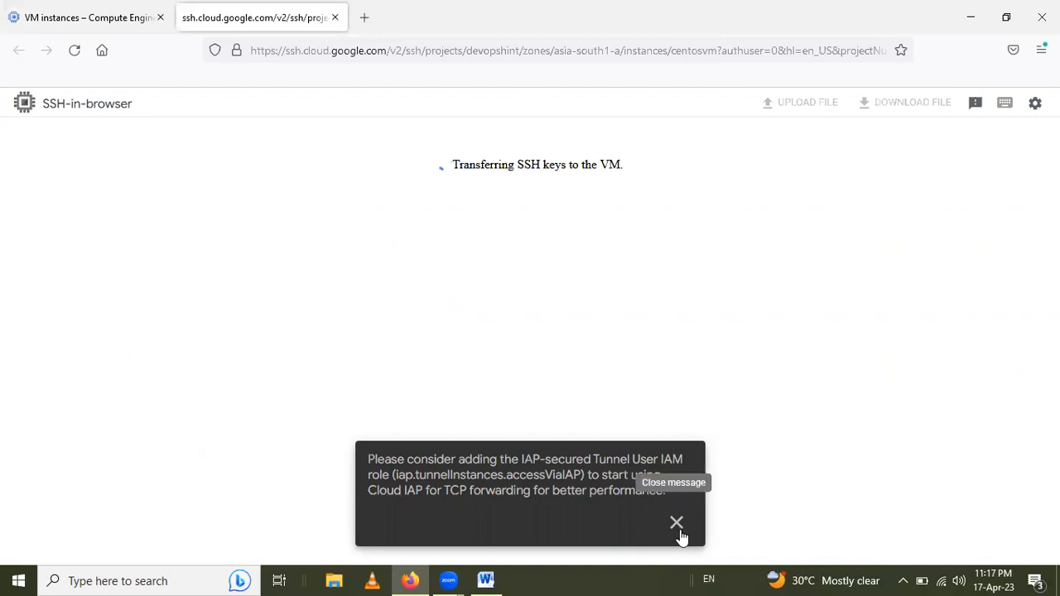
{"action": "left_click", "coordinate": [676, 524]}
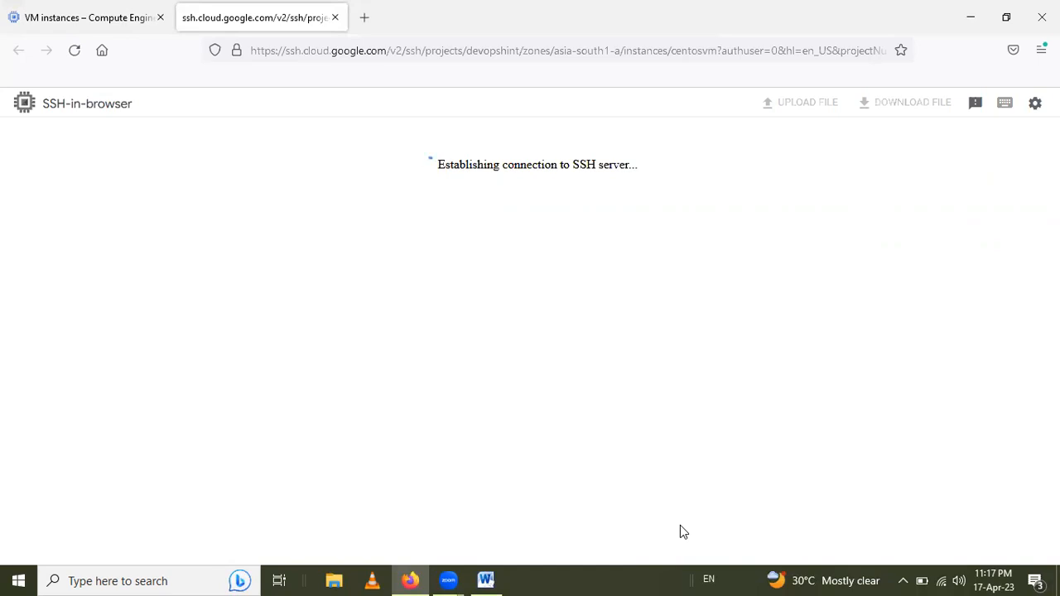
{"action": "mouse_move", "coordinate": [531, 567]}
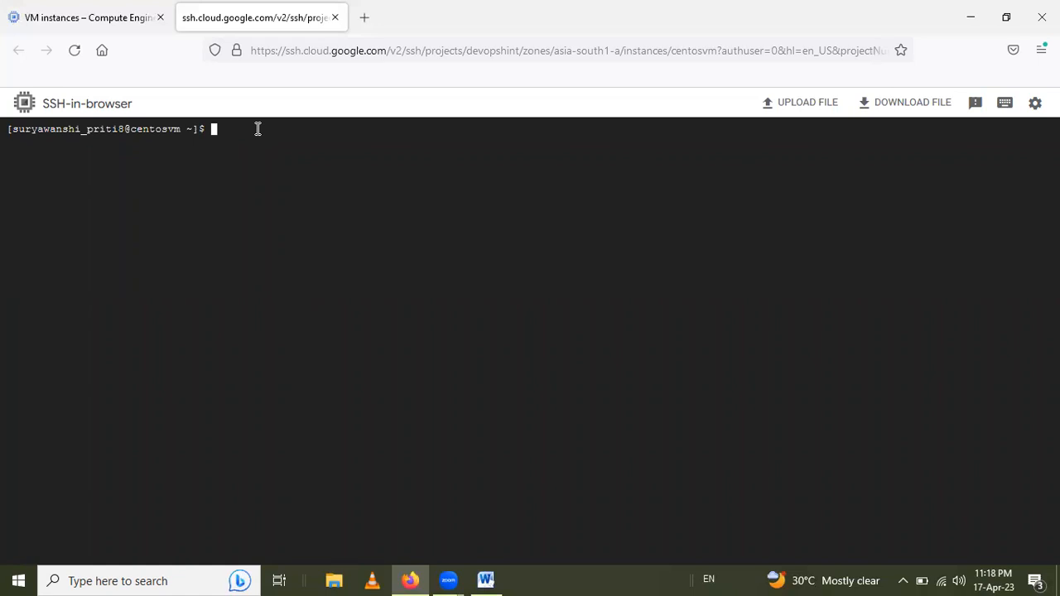
- Run cat etc/centos-release to report CentOS Stream release 8
{"action": "type", "text": "cat etc/centos-release"}
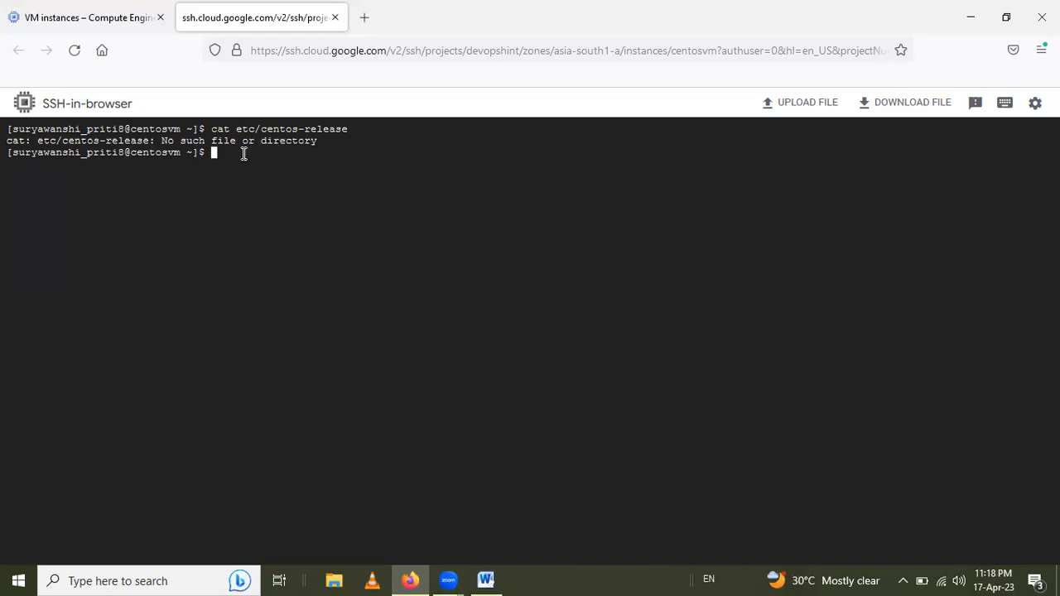
{"action": "type", "text": "cat etc/centos-release"}
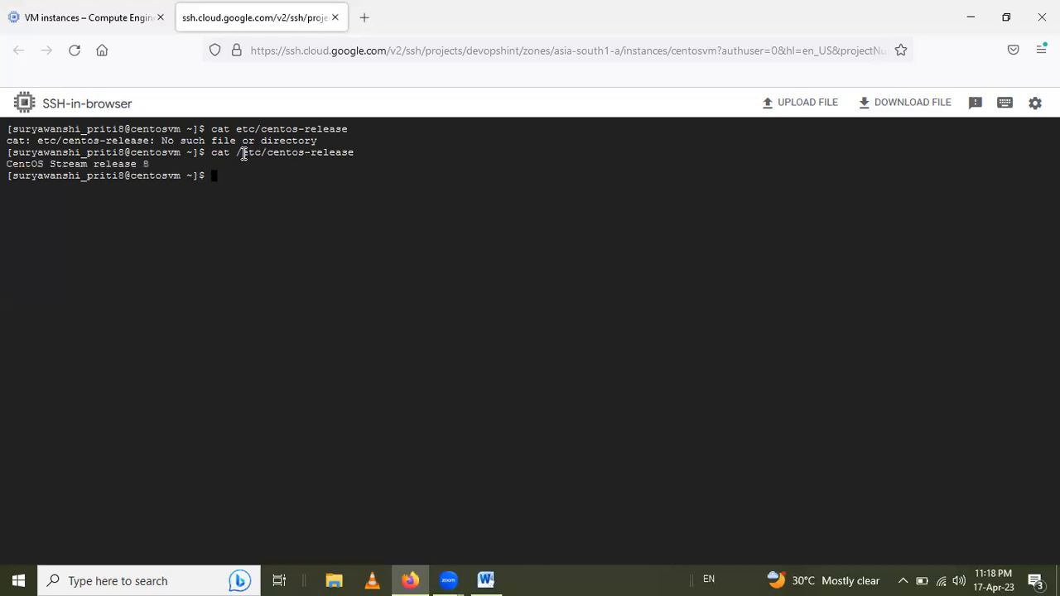
{"action": "mouse_move", "coordinate": [65, 164]}
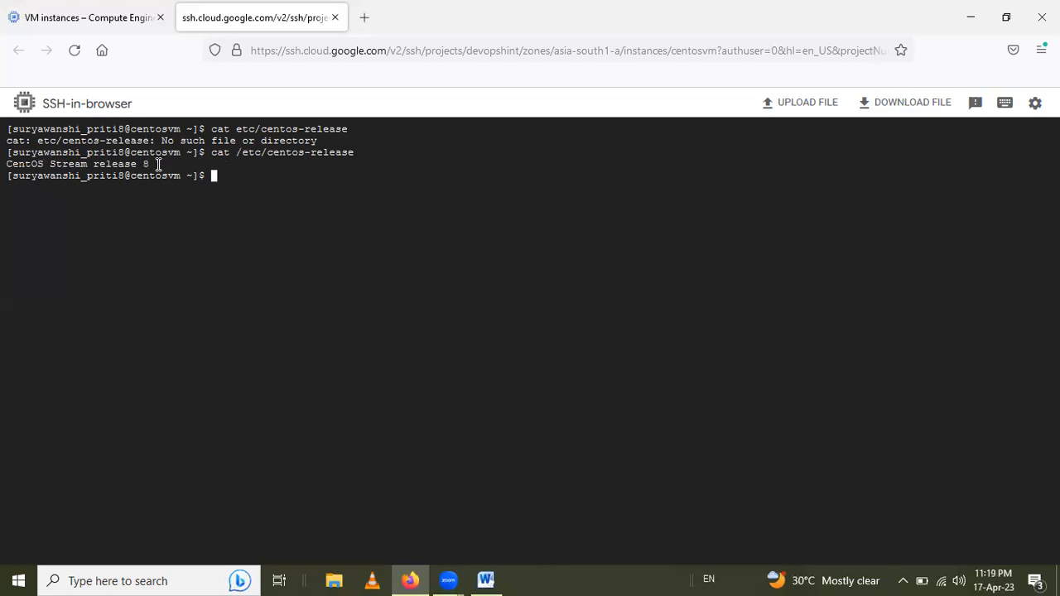
{"action": "double_click", "coordinate": [119, 164]}
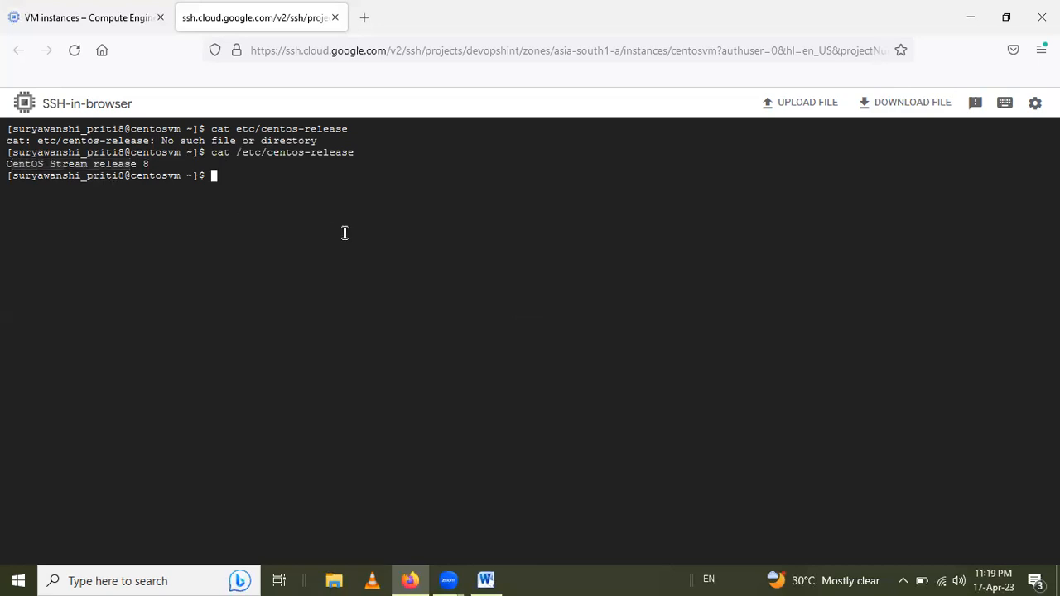
{"action": "mouse_move", "coordinate": [470, 229]}
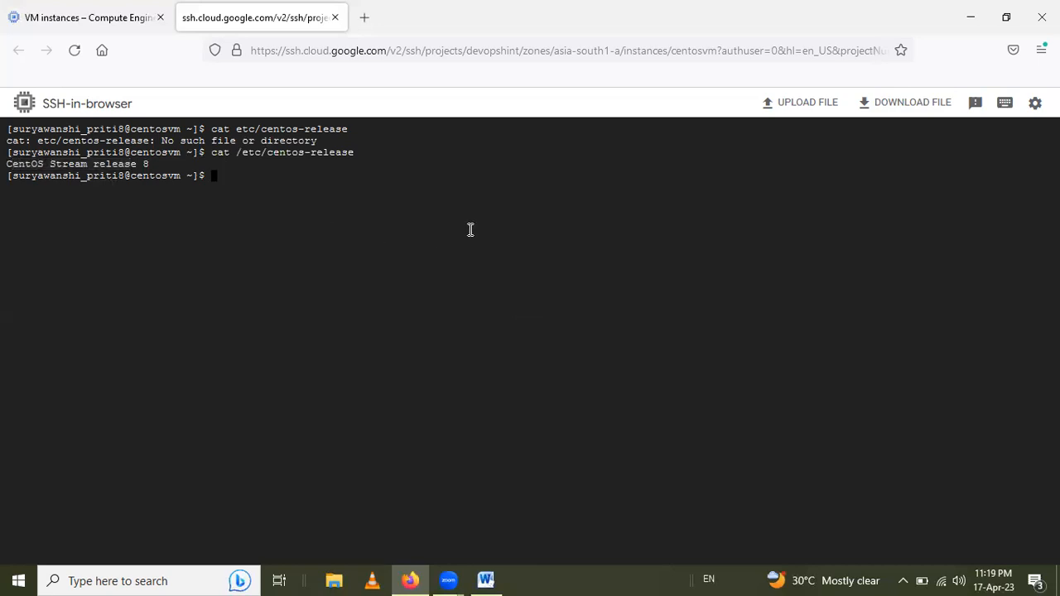
{"action": "mouse_move", "coordinate": [522, 124]}
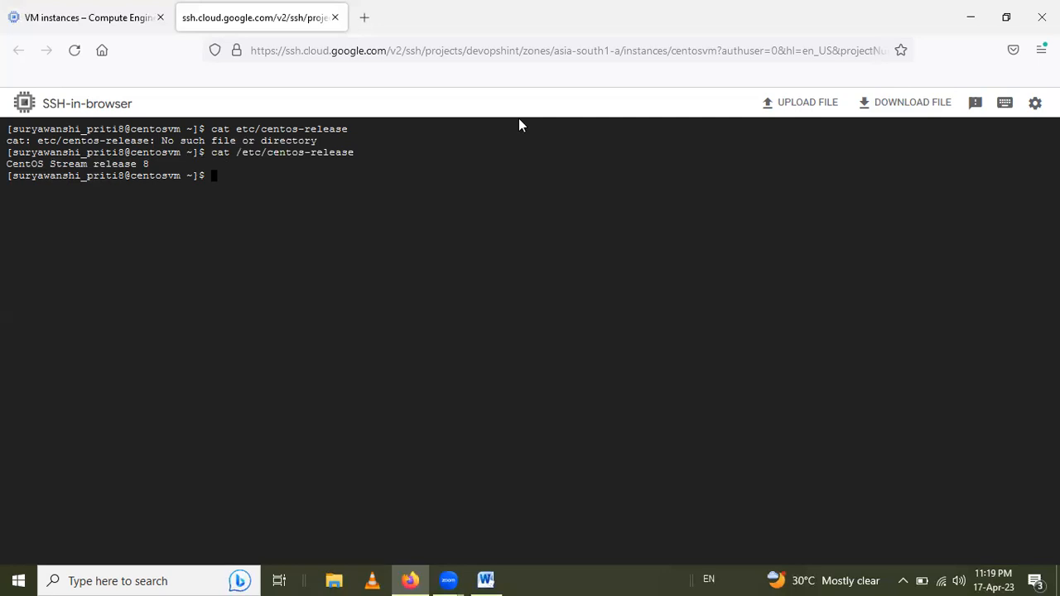
{"action": "mouse_move", "coordinate": [524, 109]}
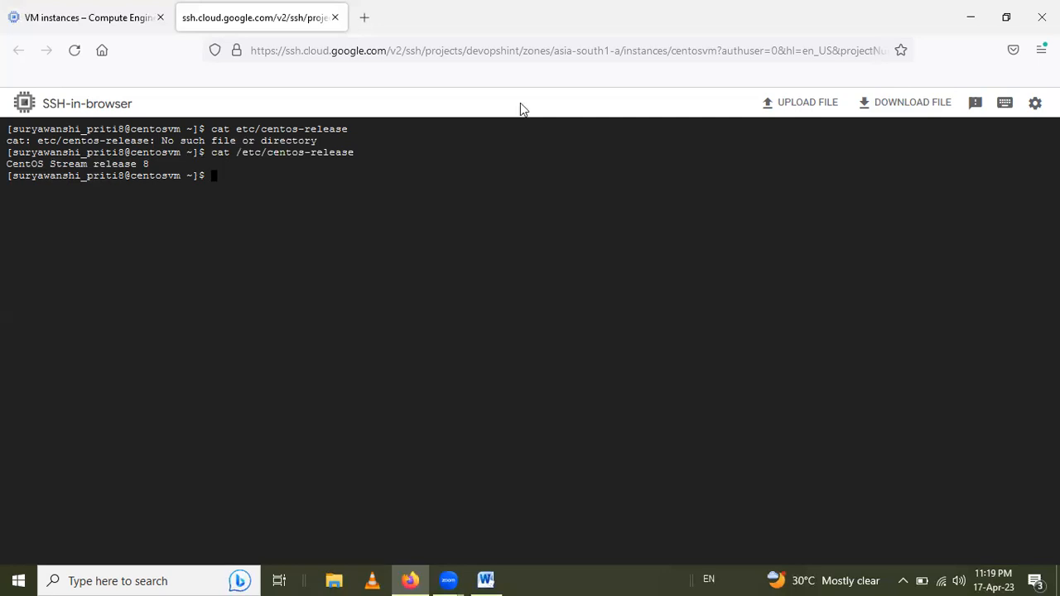
{"action": "mouse_move", "coordinate": [527, 95]}
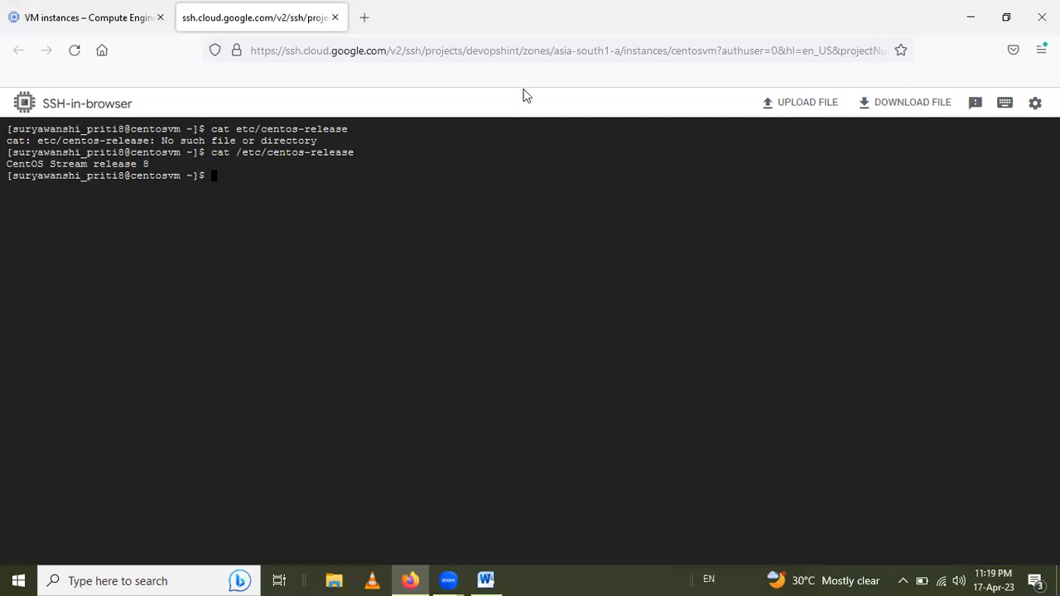